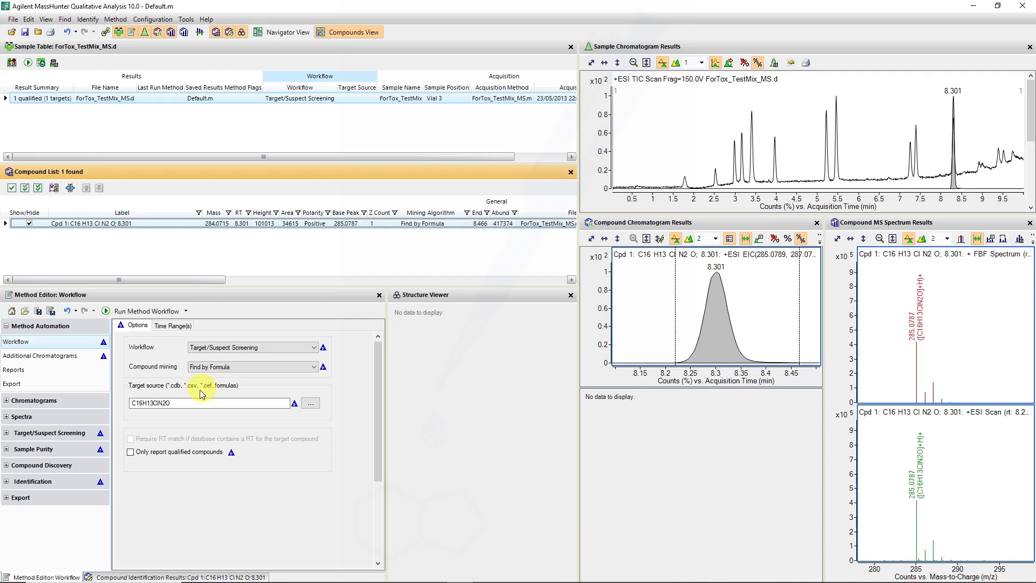
- Select the C16H13ClN2O compound and export the compound list as a text/CSV data file
triple_click(208, 403)
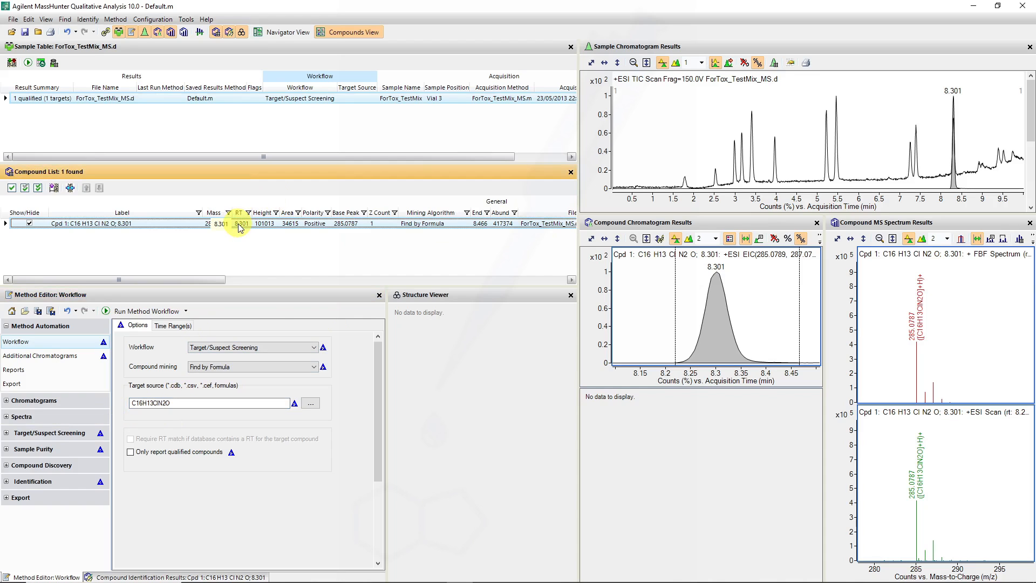
right_click(238, 223)
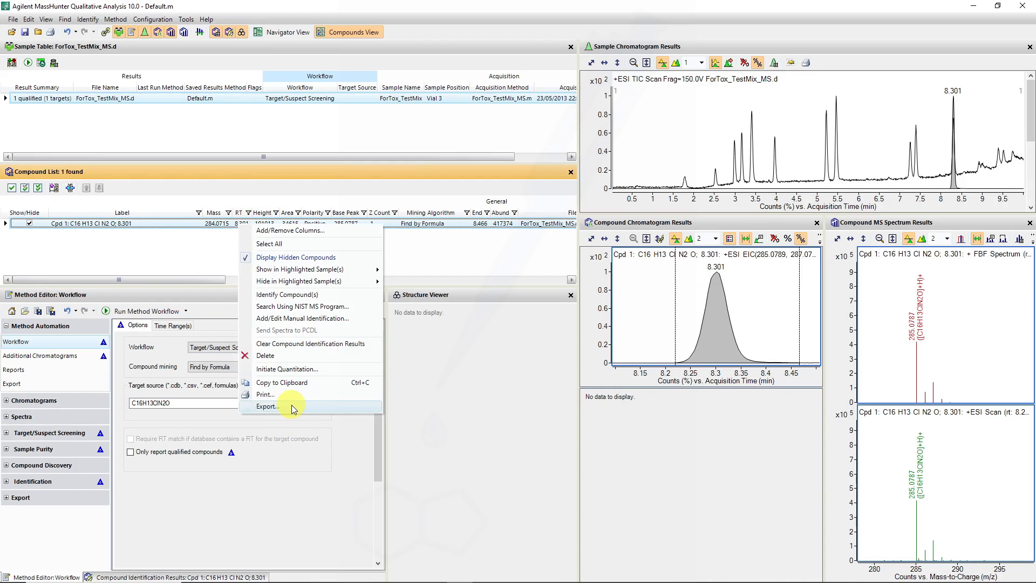
click(267, 406)
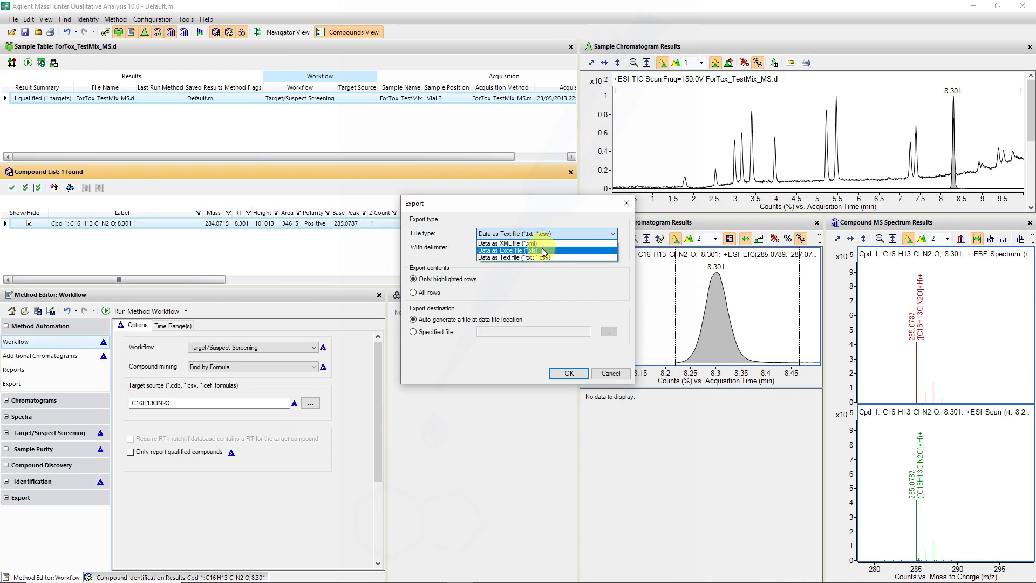
mouse_move(548, 258)
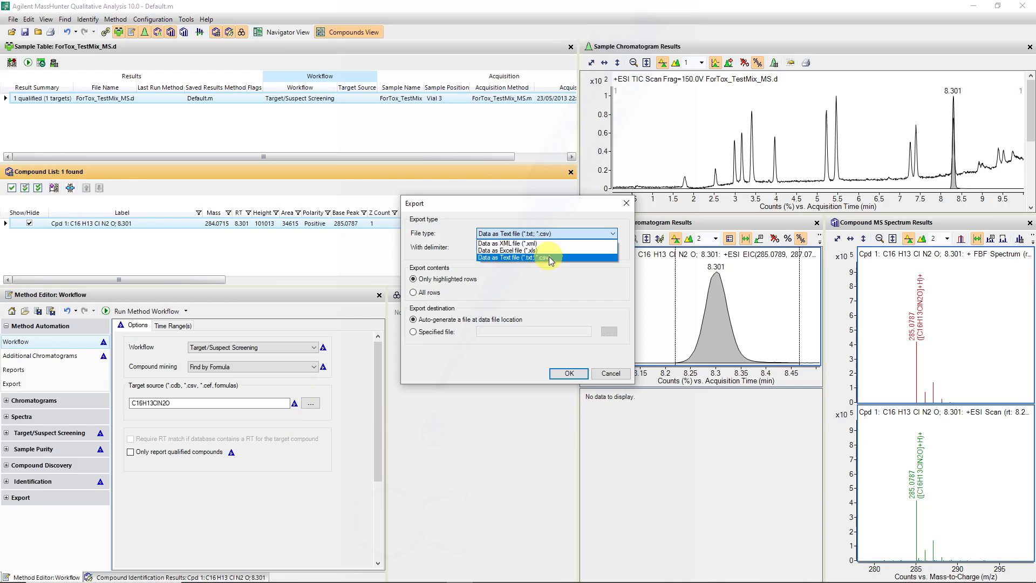
click(414, 291)
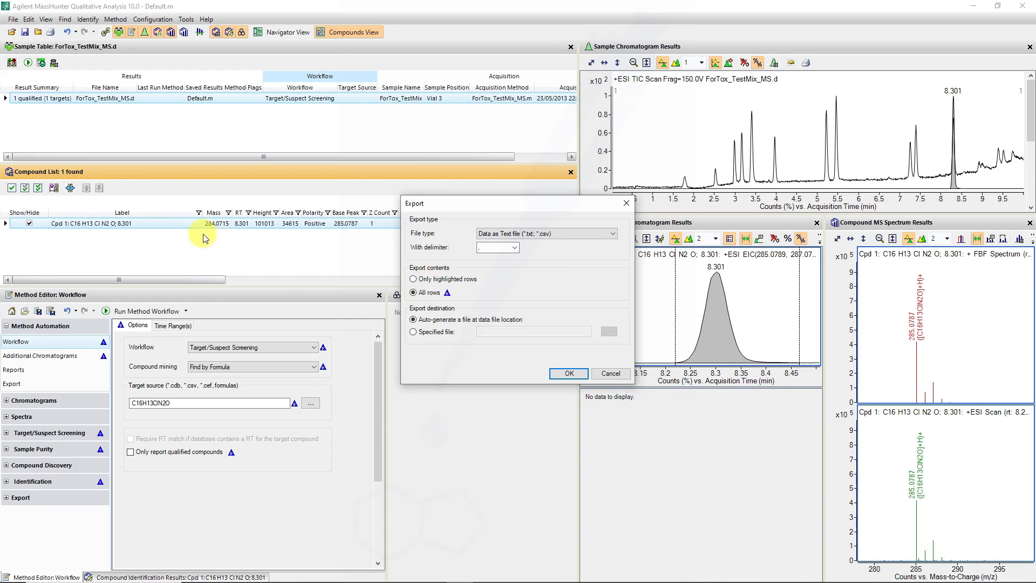
mouse_move(236, 251)
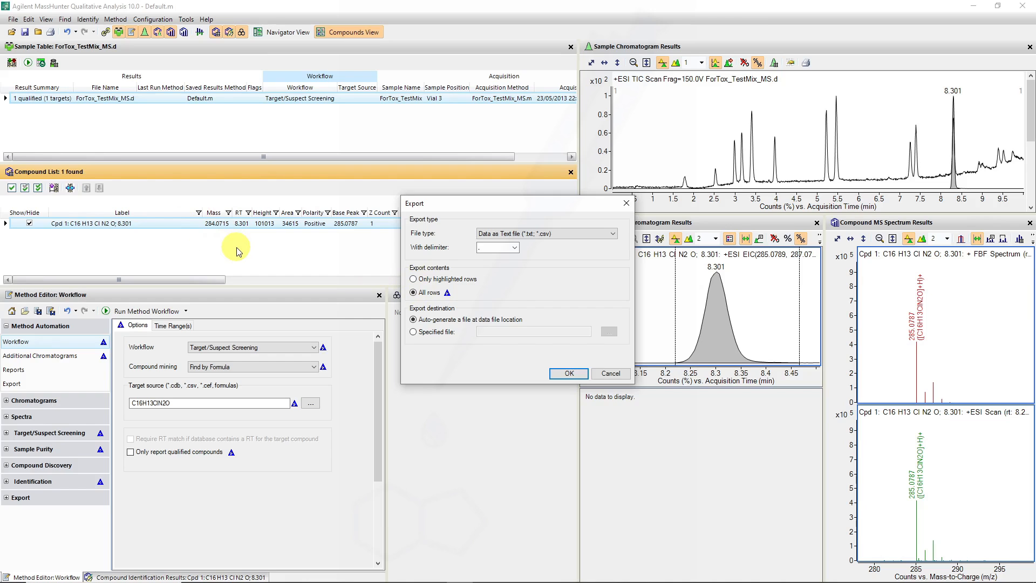
mouse_move(483, 326)
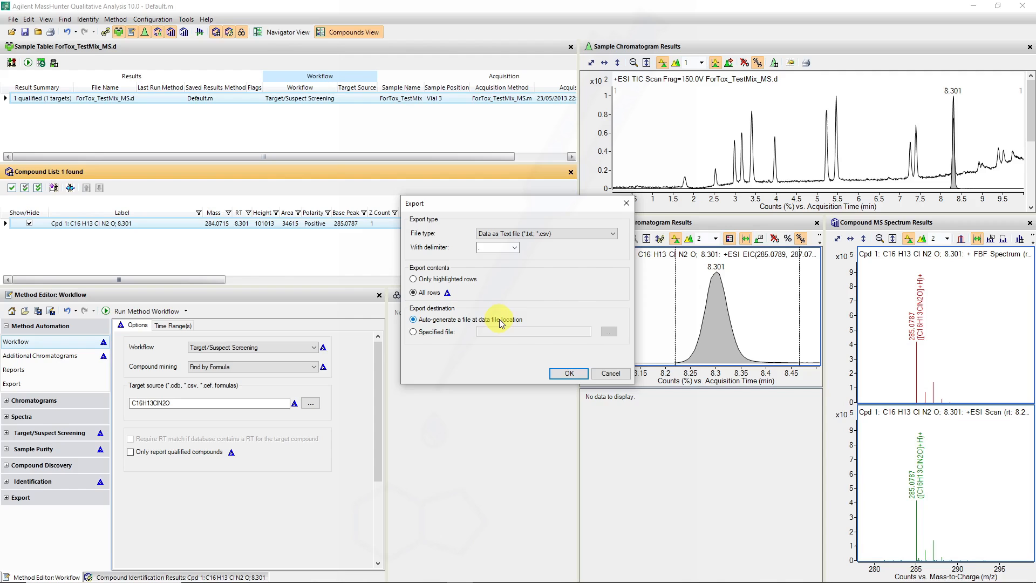
- Export all rows, then check Ion Polarity and Ions in Excel and close it
click(567, 373)
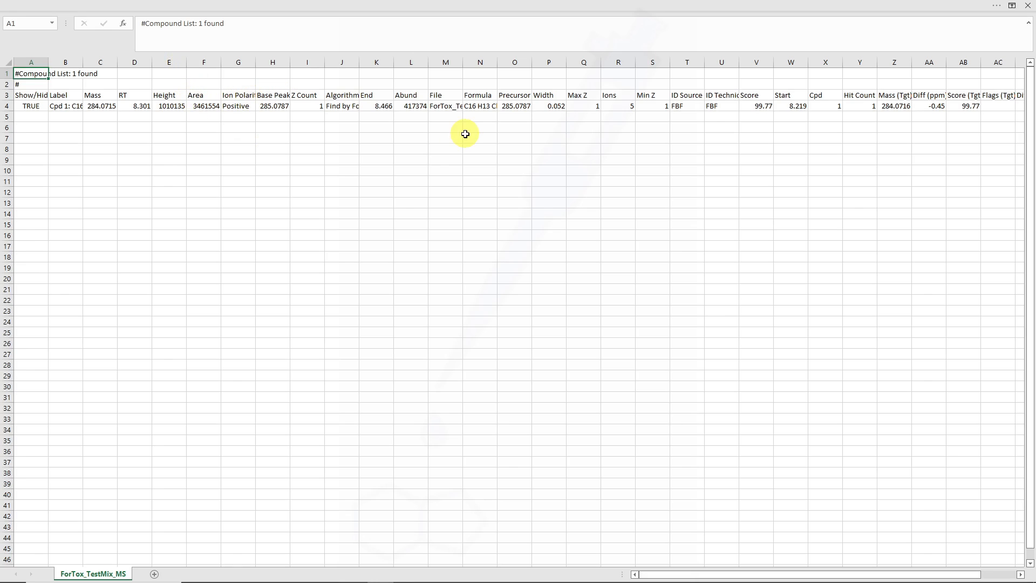
mouse_move(655, 100)
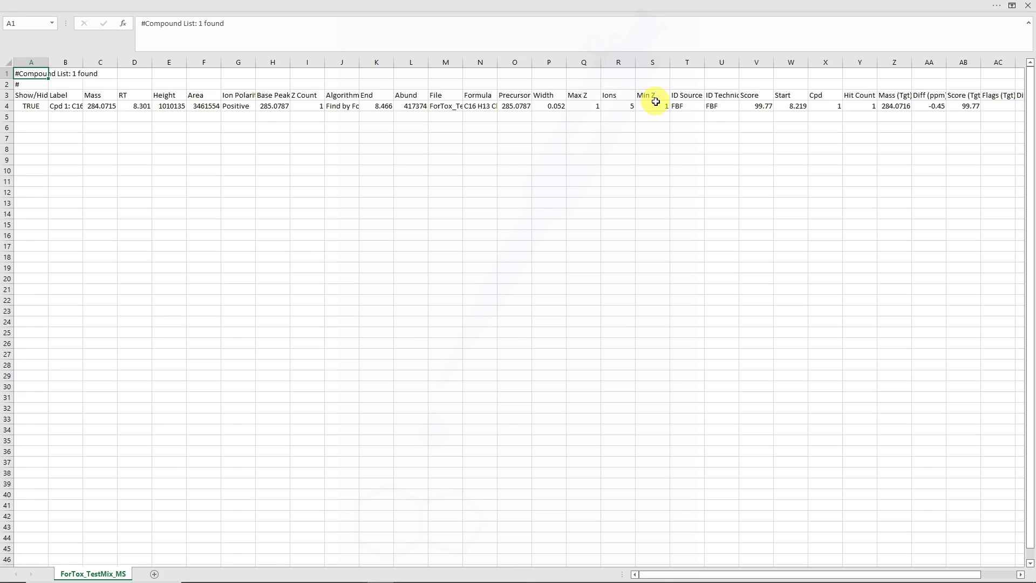
mouse_move(149, 99)
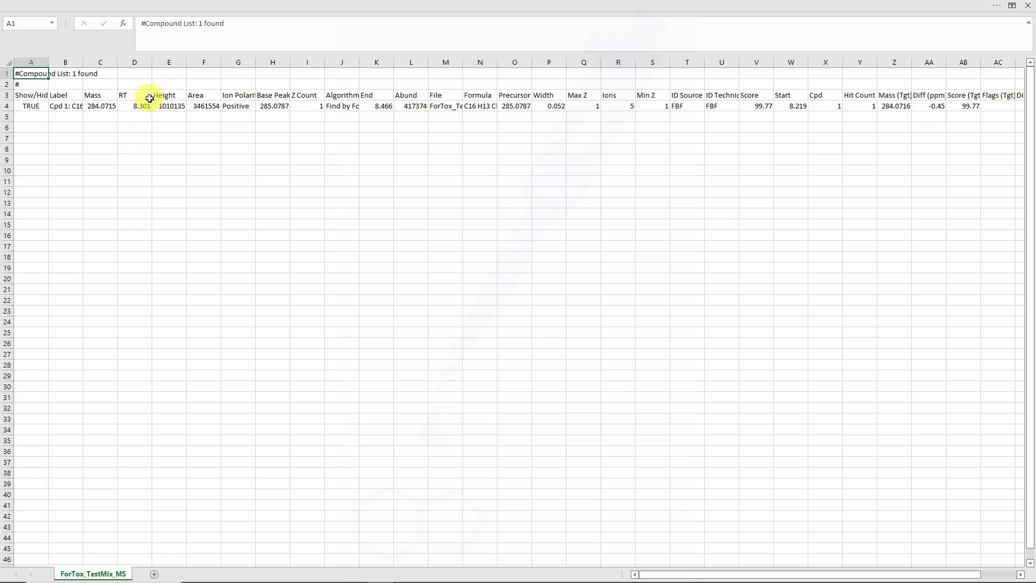
click(238, 106)
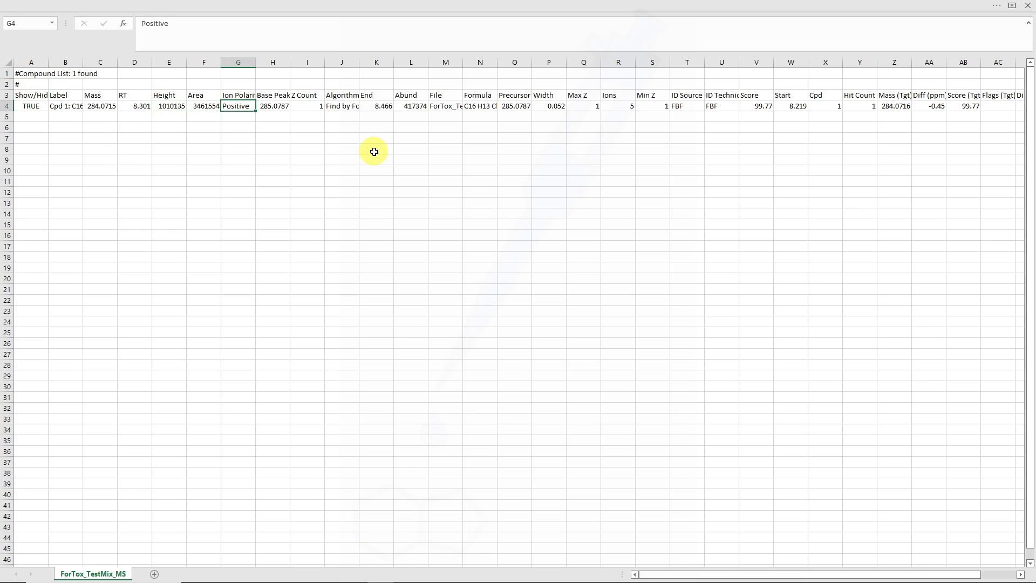
click(618, 106)
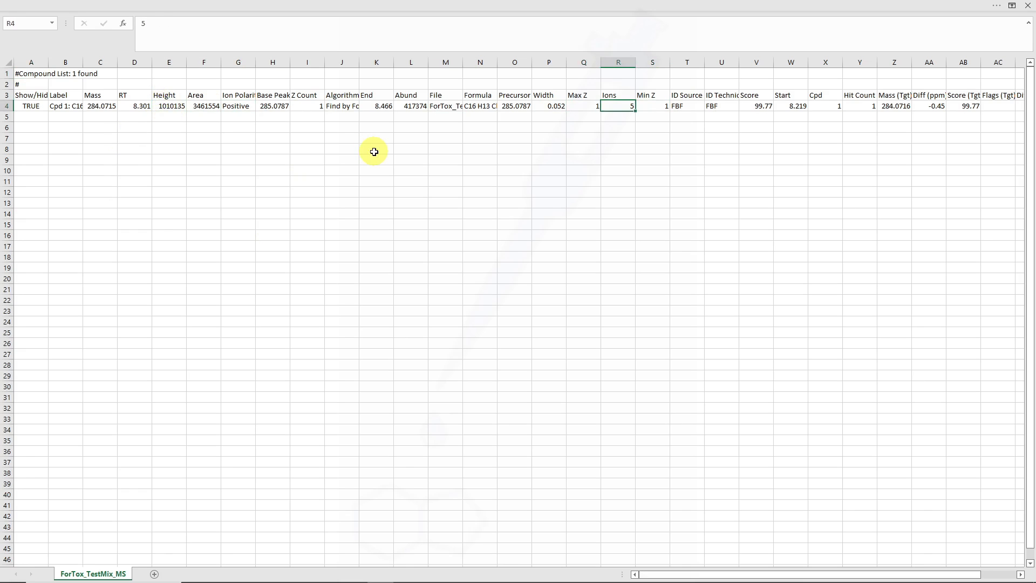
click(928, 106)
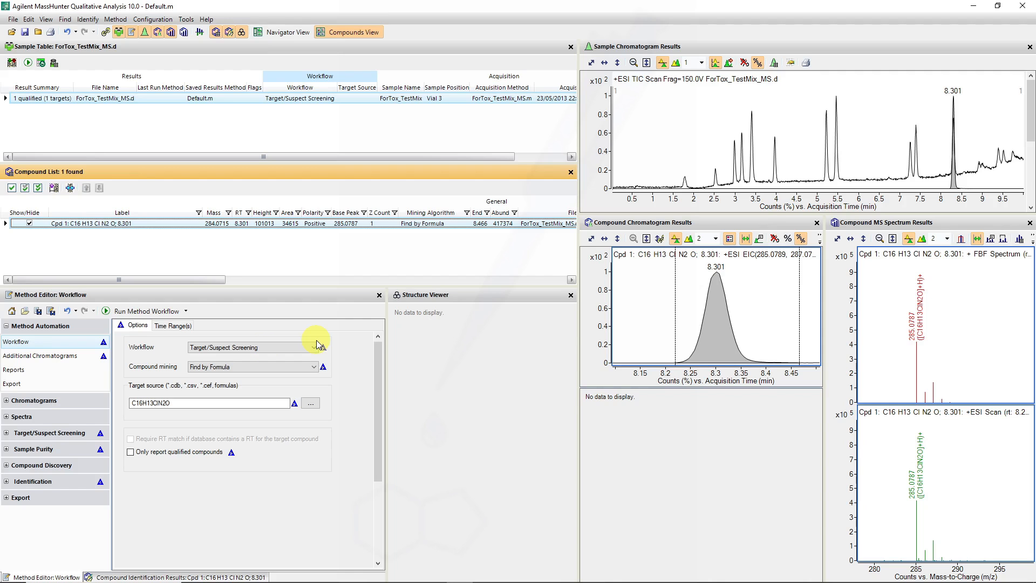
- Review the method's Target Screening report template, then bring up Print Workflow Report
click(14, 369)
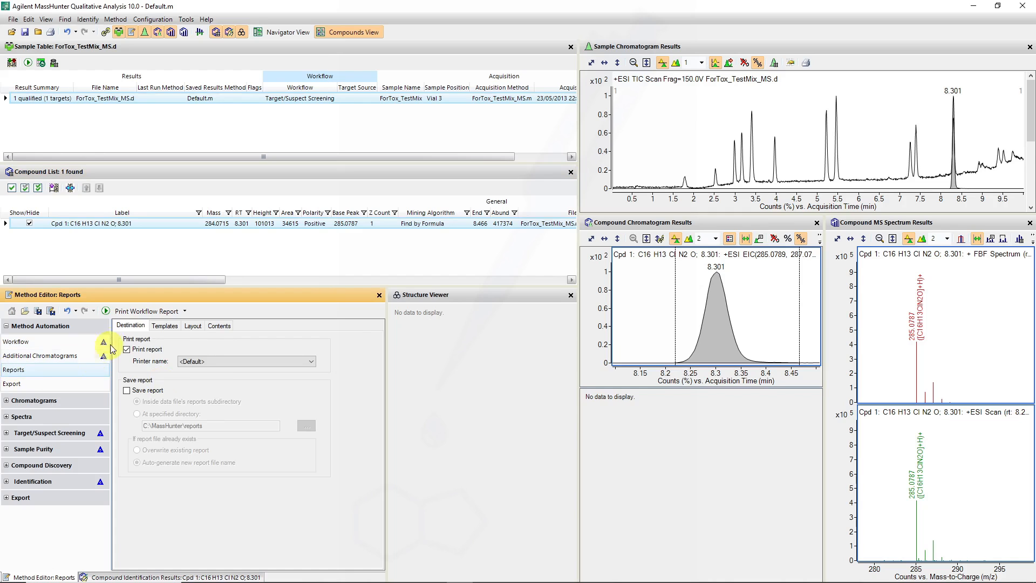
click(164, 324)
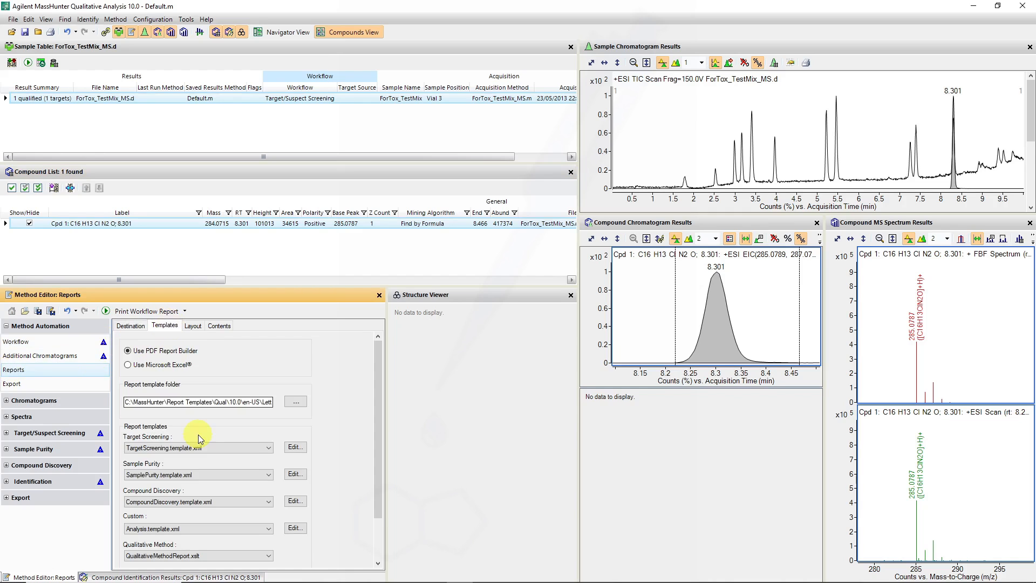
click(198, 447)
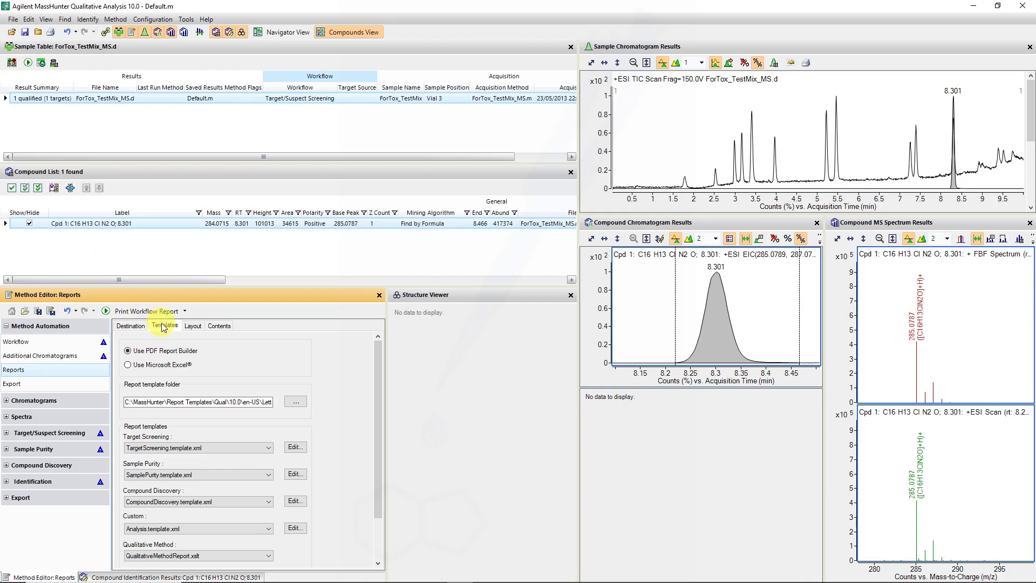
click(12, 18)
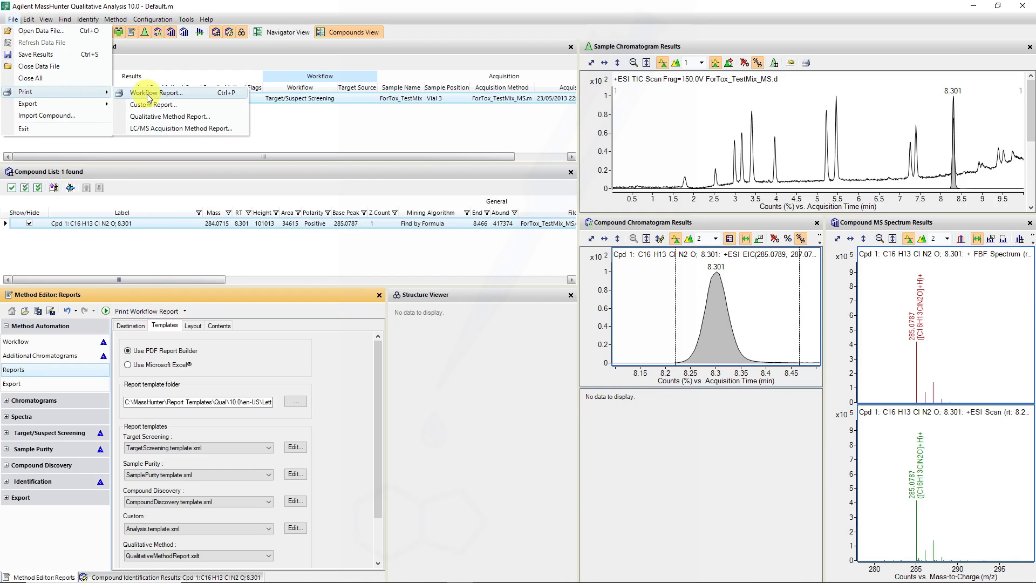
click(157, 92)
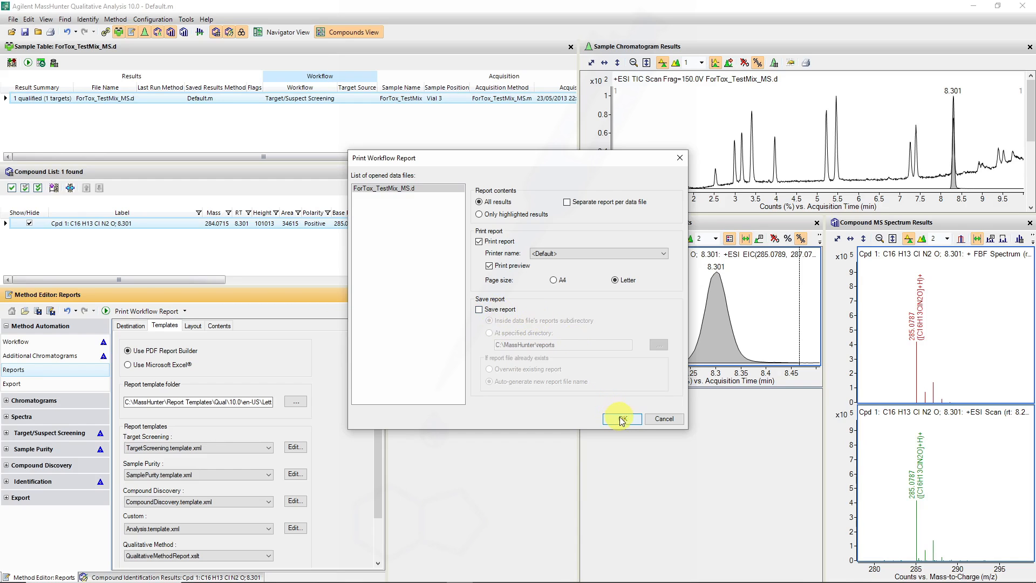
- Generate the report preview and scroll Report.pdf through the compound table and spectra
click(619, 418)
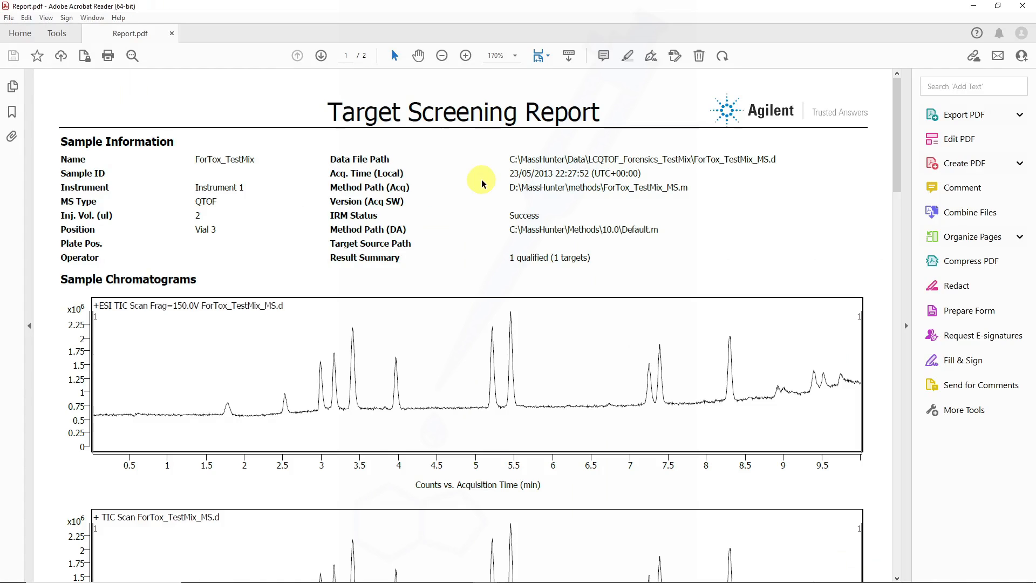
scroll(down, 3)
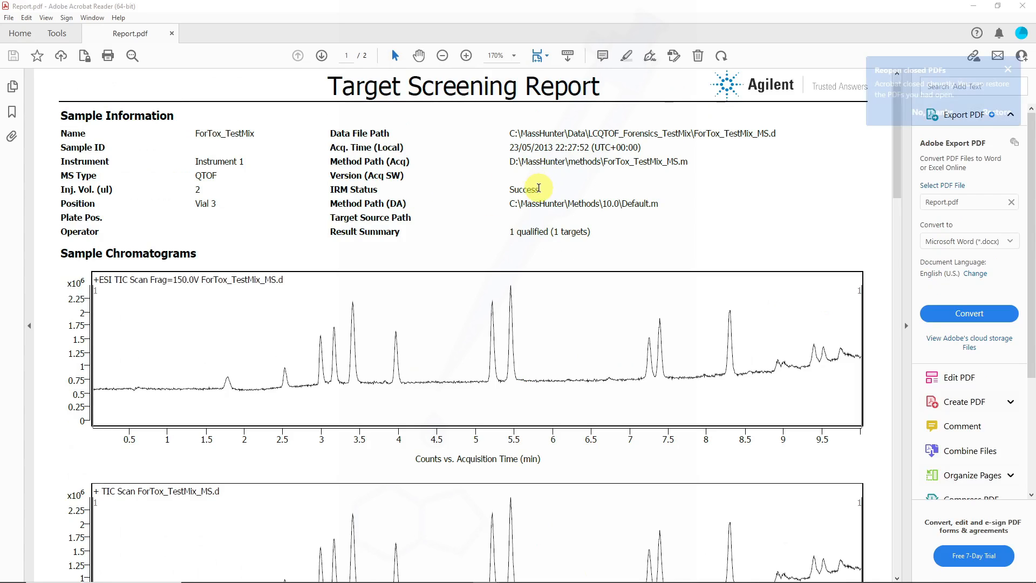
double_click(522, 189)
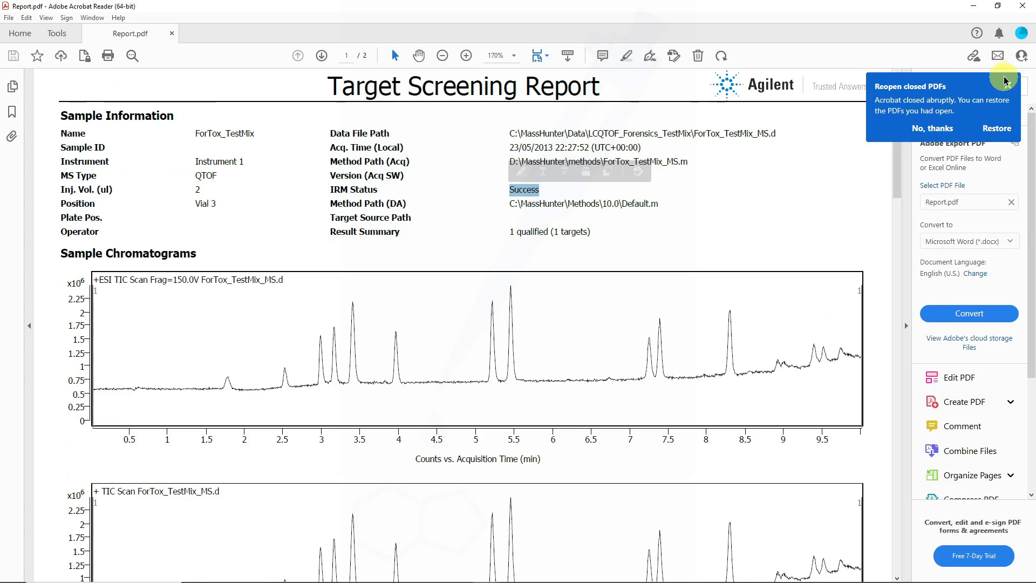
click(932, 128)
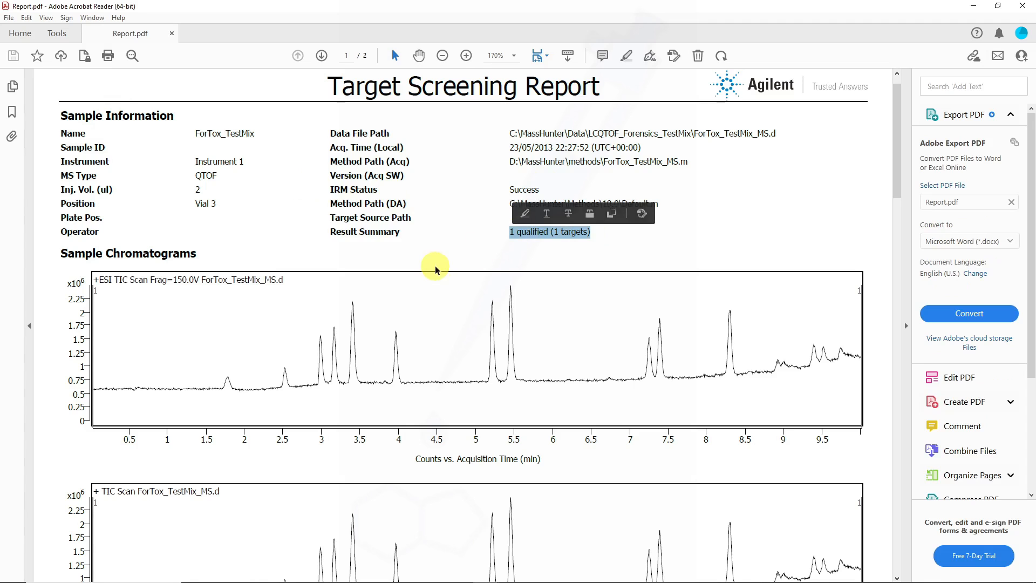
scroll(down, 3)
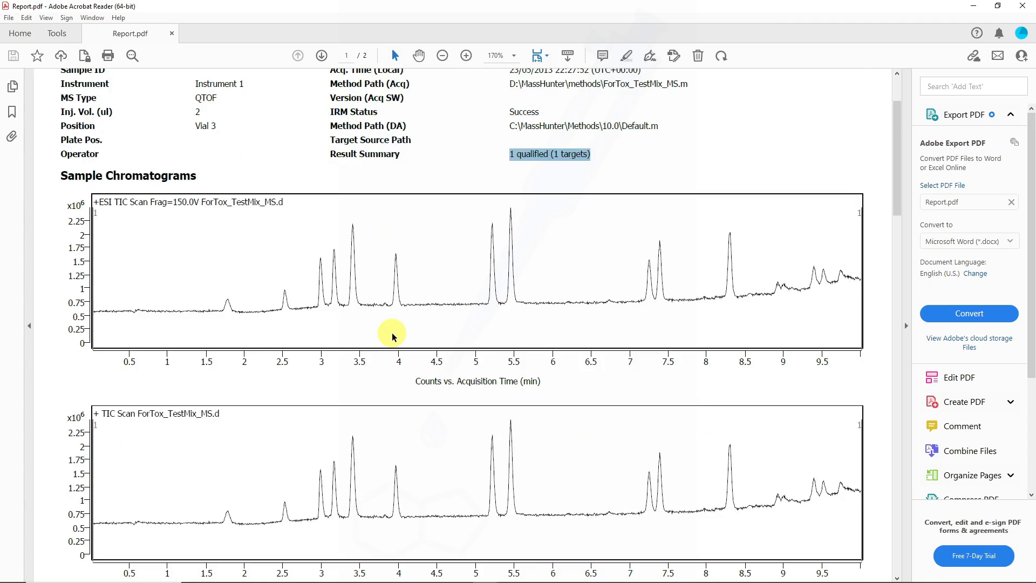
scroll(down, 3)
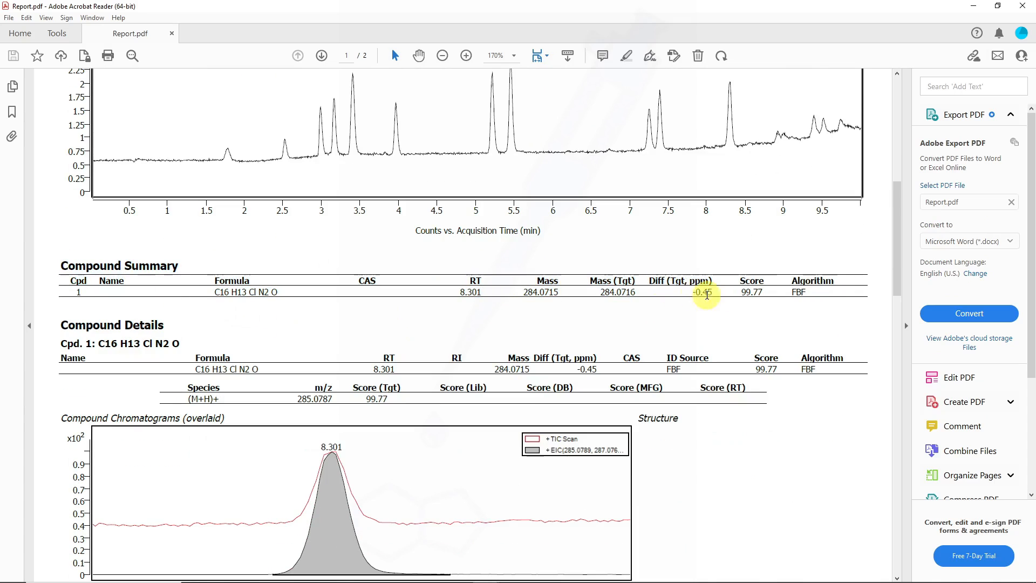
scroll(down, 3)
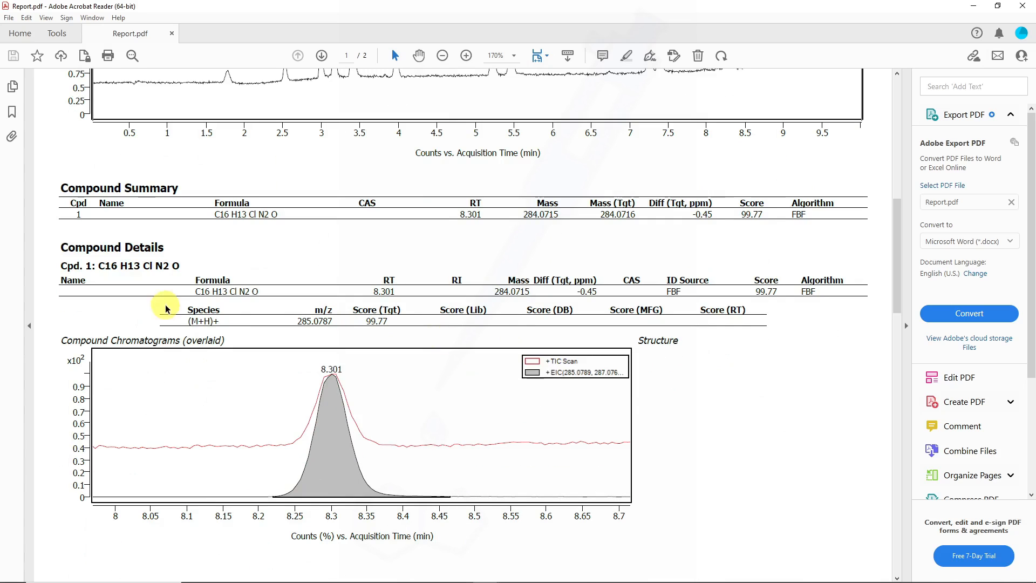
mouse_move(591, 315)
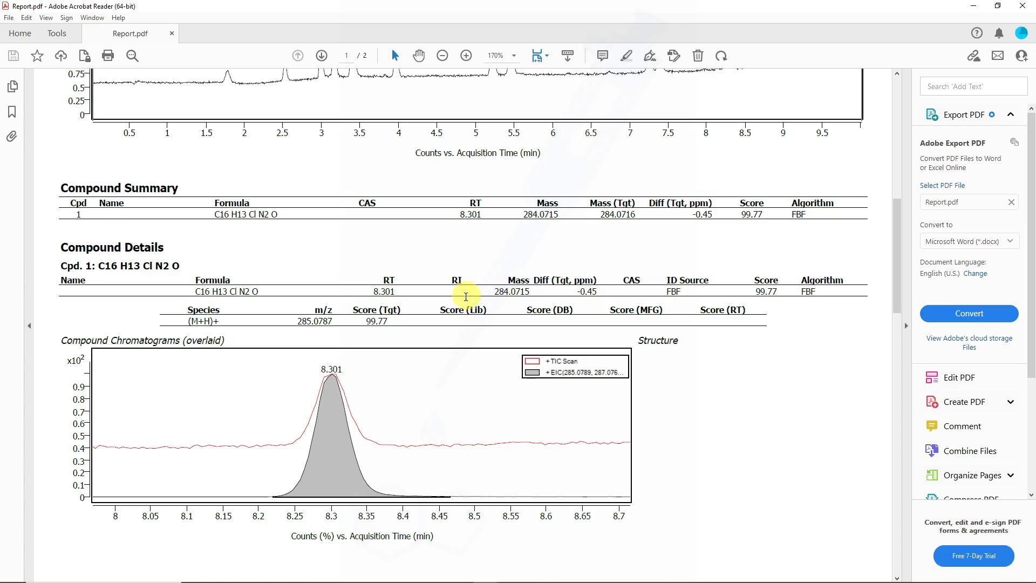
scroll(down, 3)
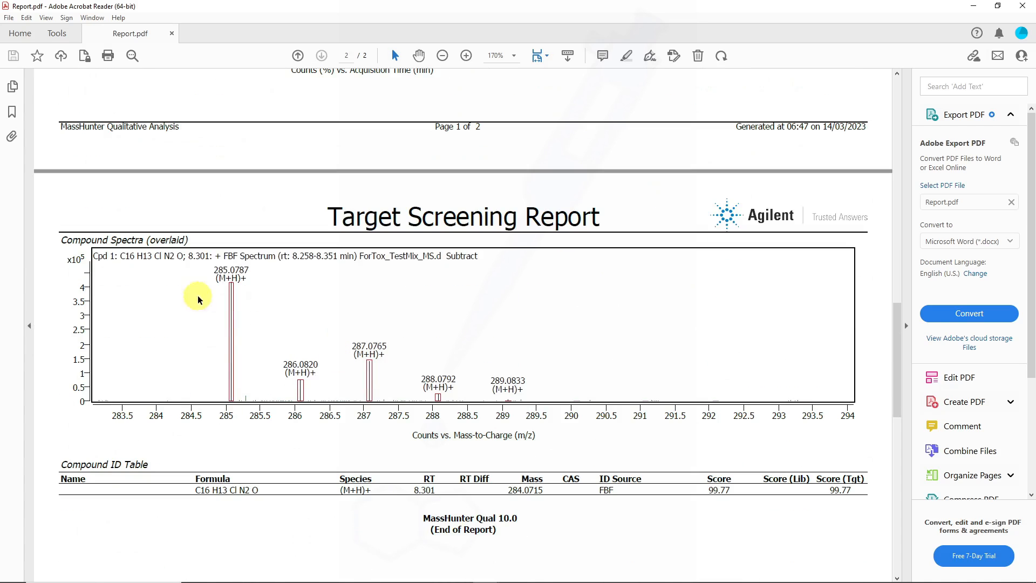
mouse_move(400, 387)
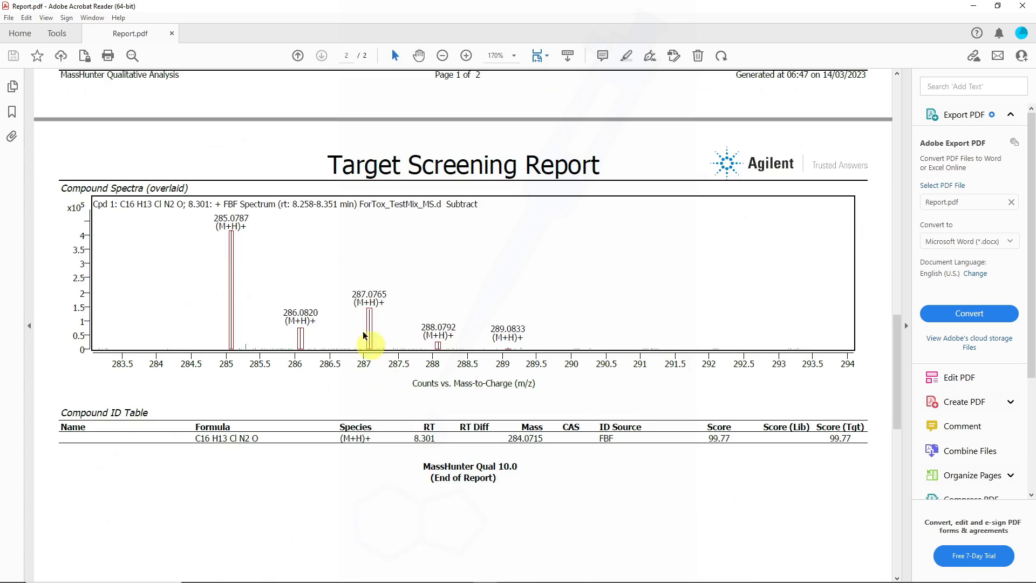
mouse_move(526, 379)
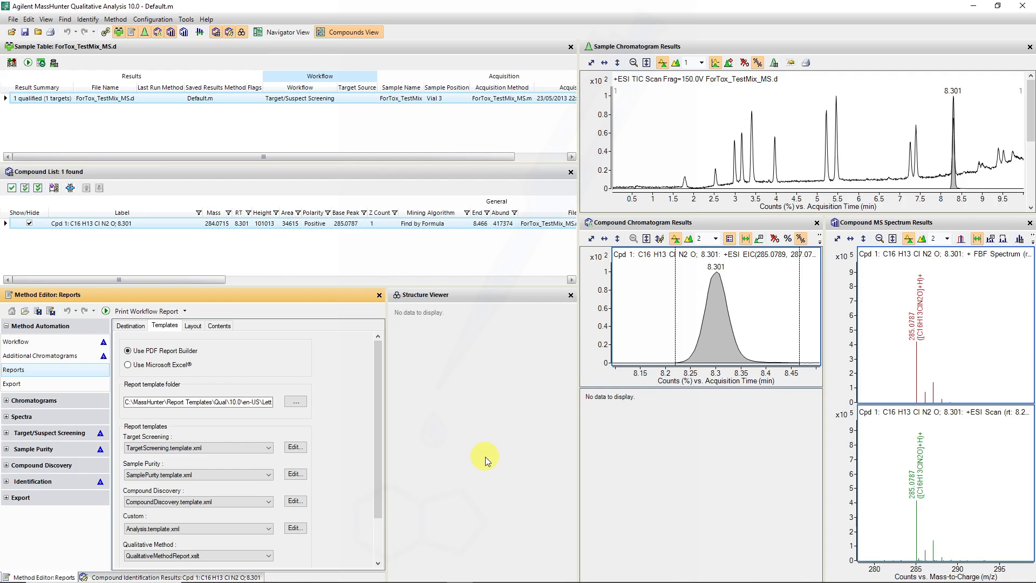
mouse_move(135, 368)
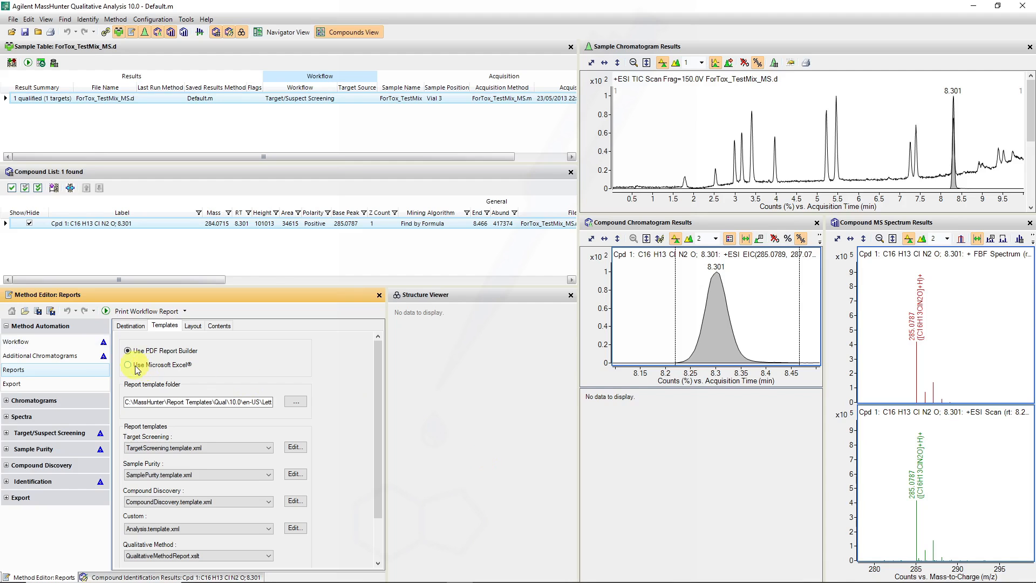
- From Workflow settings, save the method under an FBF name, declining to overwrite FBF_example.m
click(17, 341)
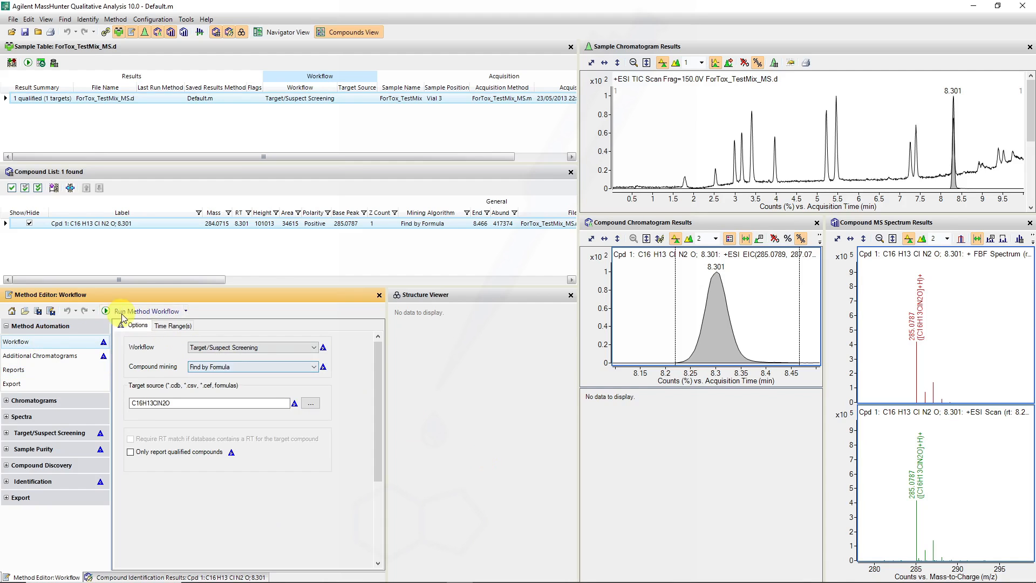
click(38, 311)
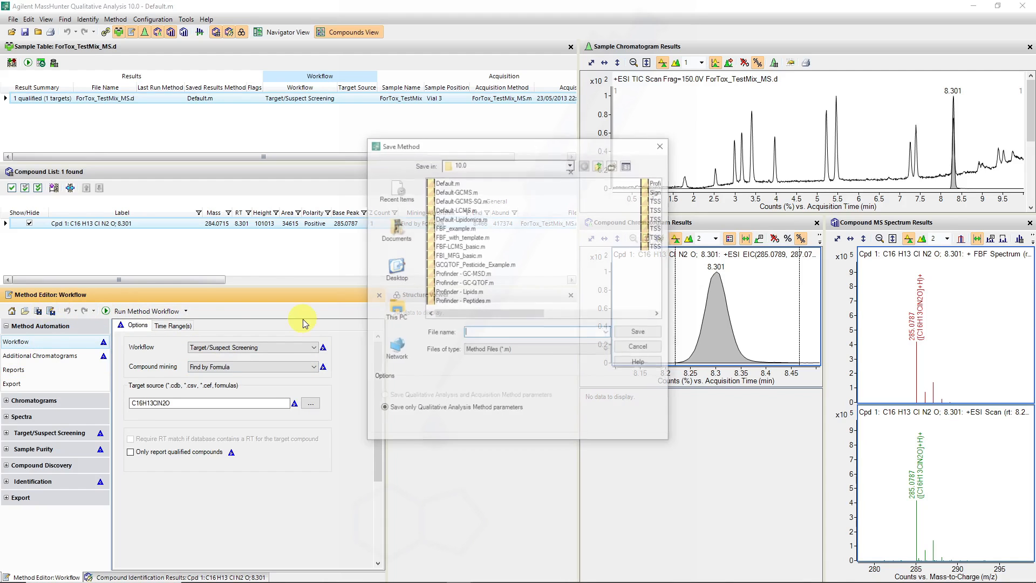
text(FBF_exampl)
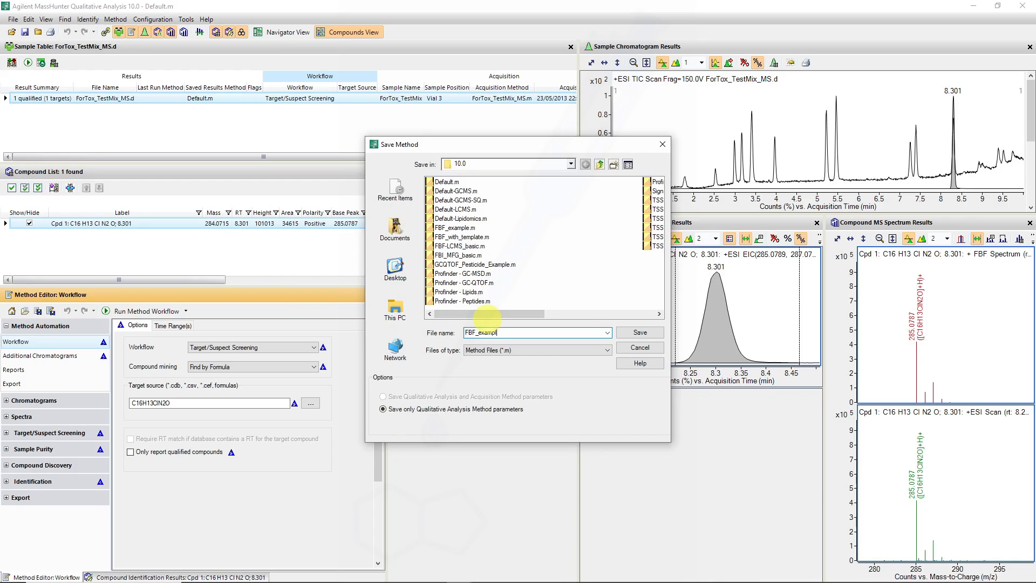
click(639, 332)
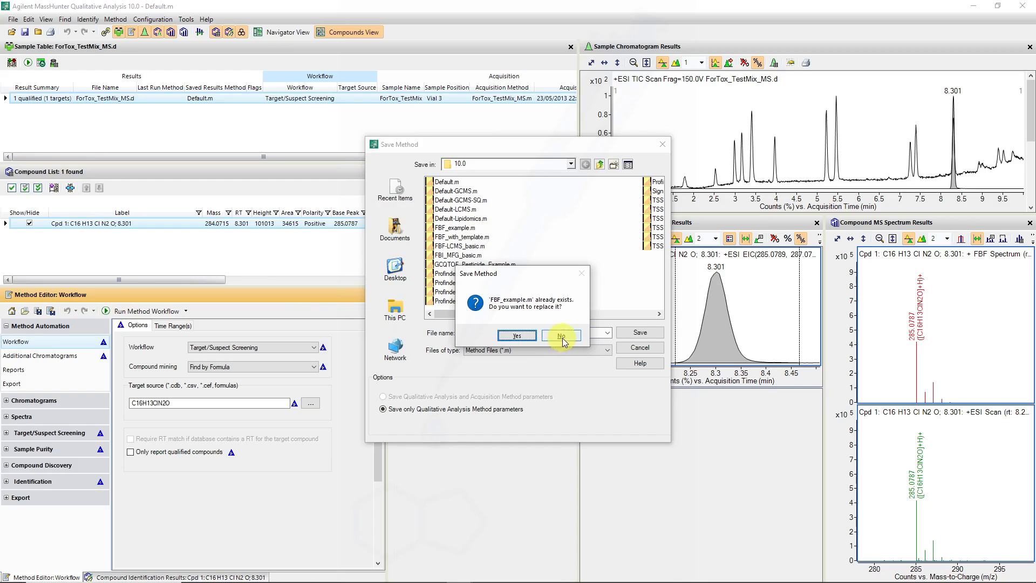
click(515, 336)
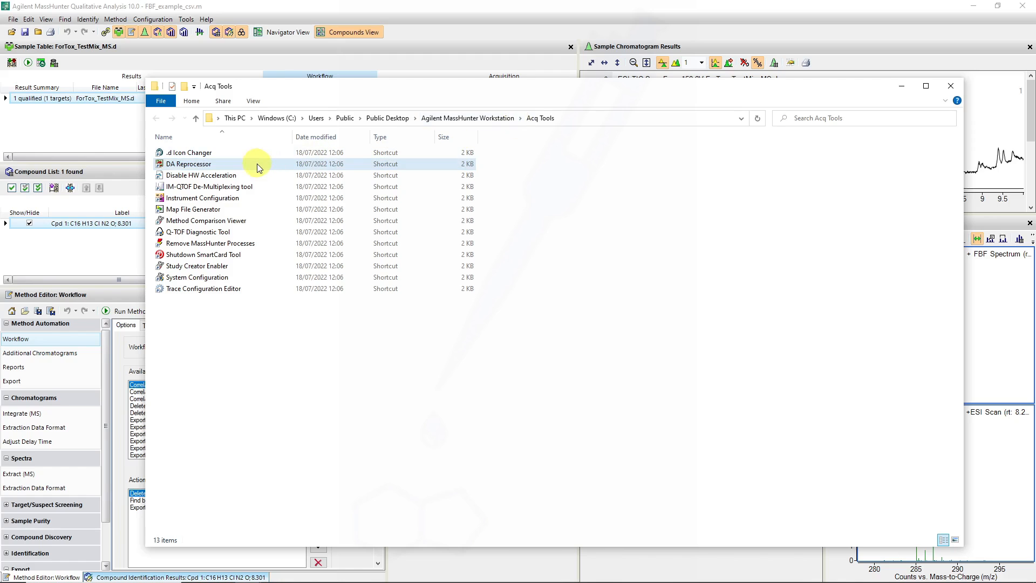
mouse_move(258, 164)
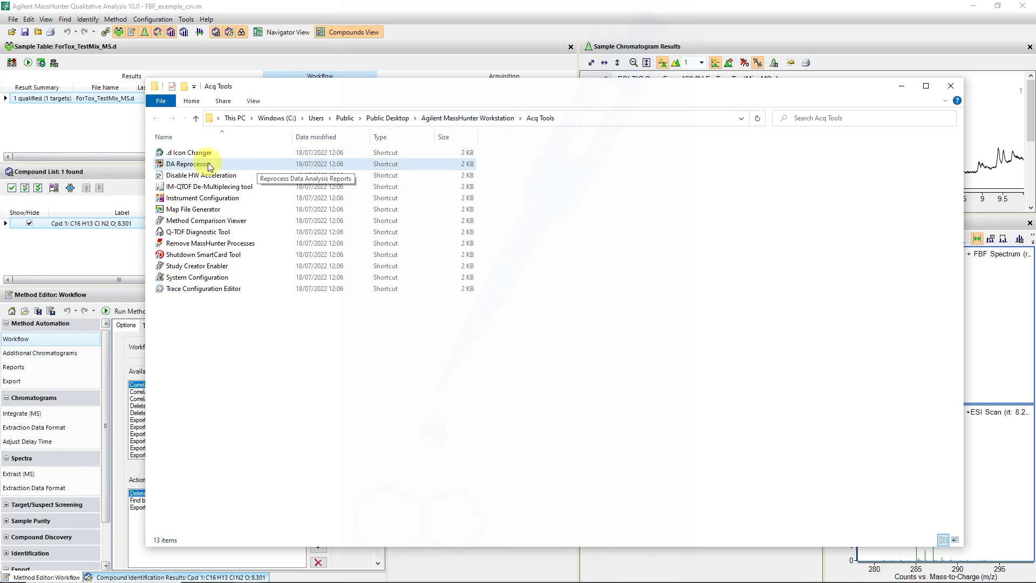
- Launch the DA Reprocessor shortcut in the Acq Tools folder
click(188, 164)
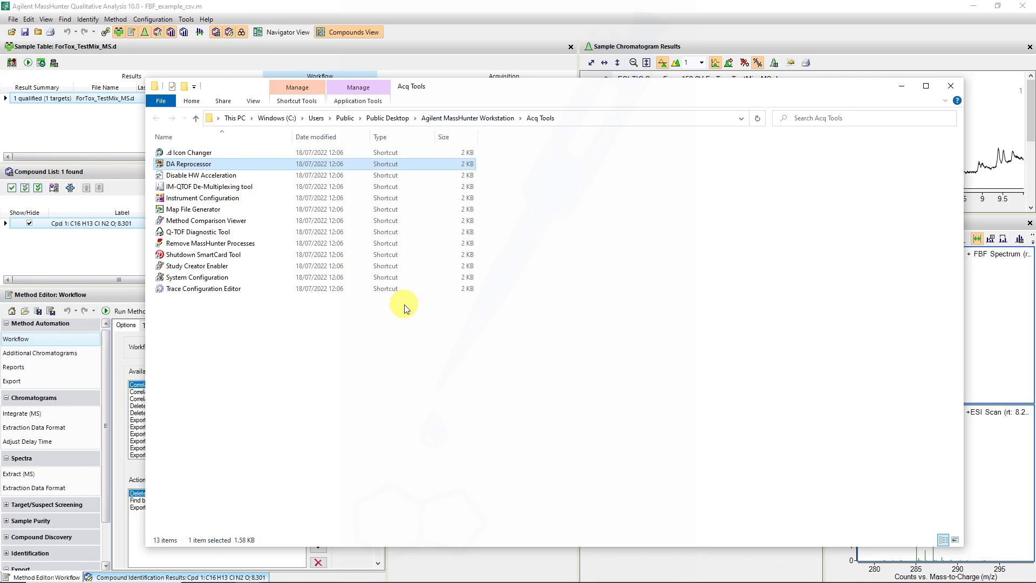
double_click(188, 163)
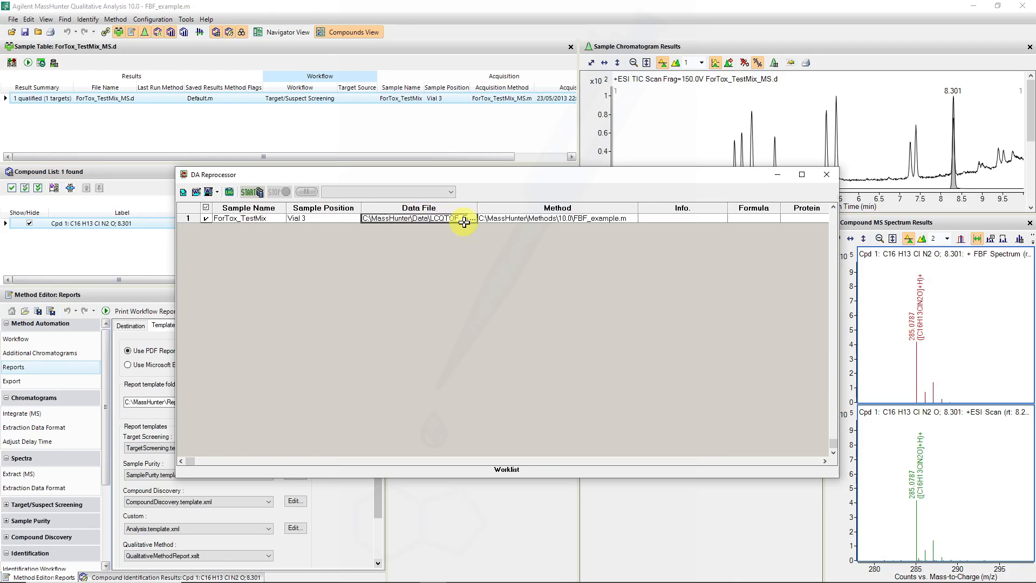
- Pick ForTox_TestMix_MS.d from LCQTOF_Forensics_TestMix and FBF_example.m from Methods > 10.0
click(464, 218)
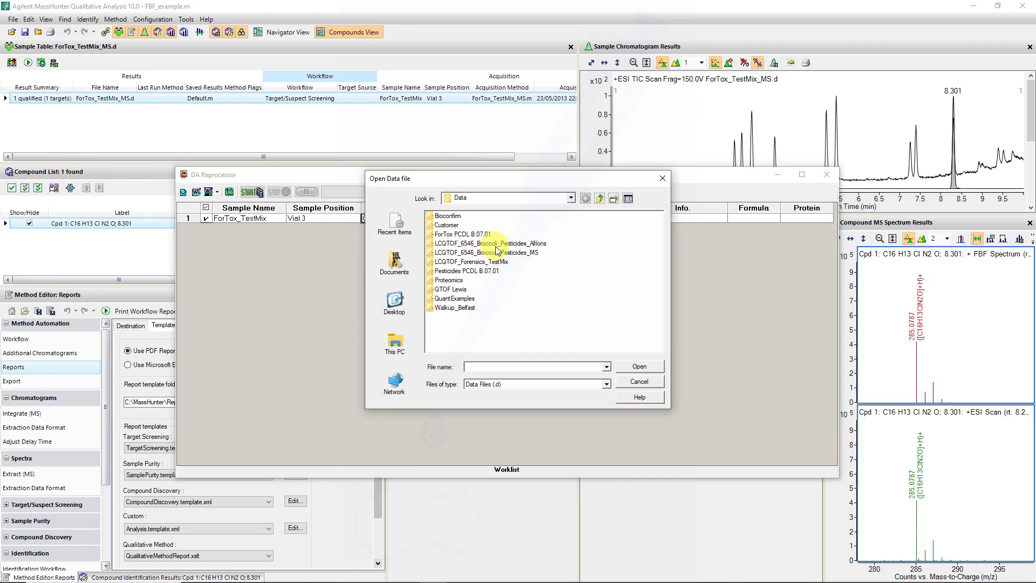
double_click(471, 261)
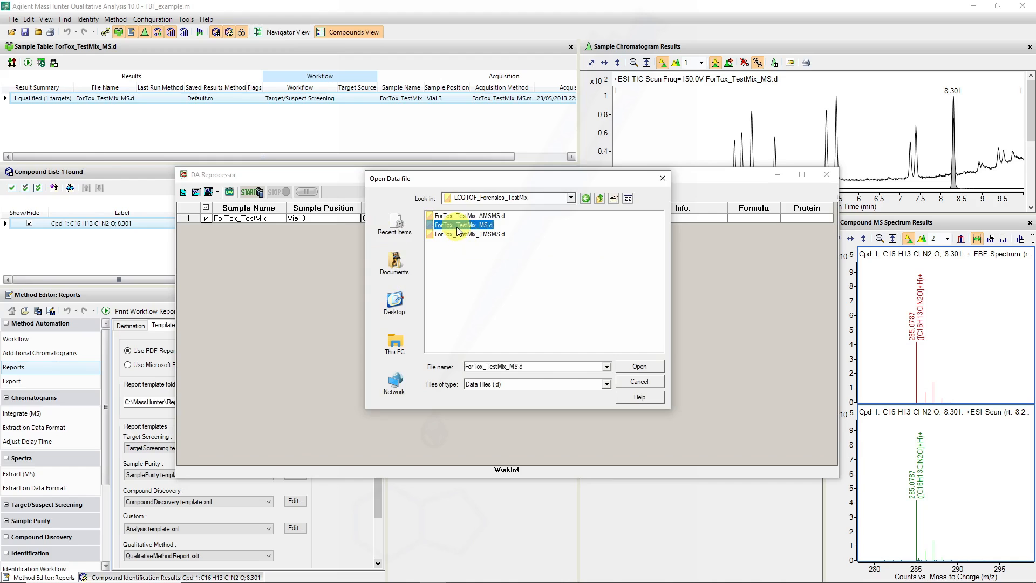
click(638, 366)
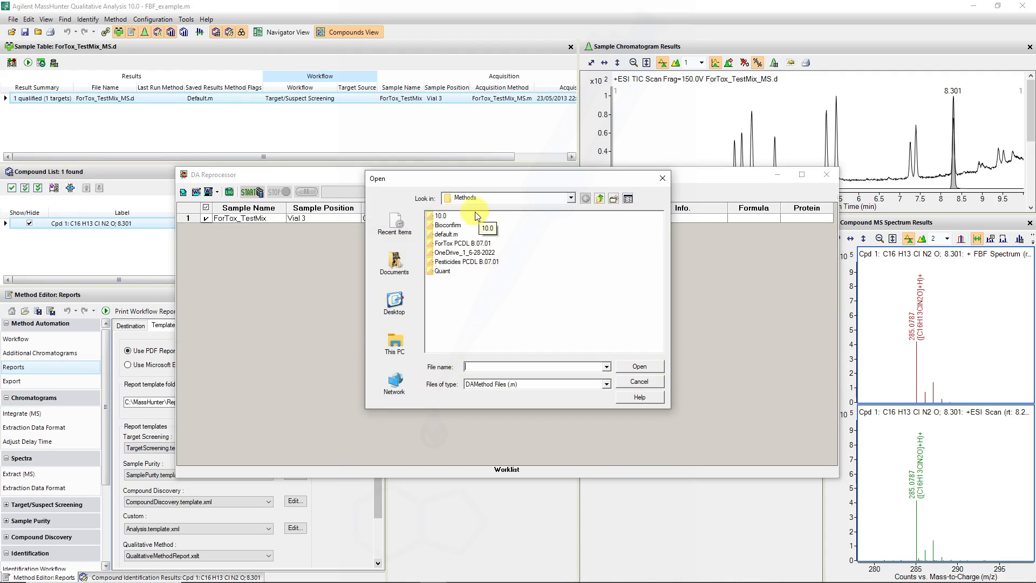
double_click(440, 215)
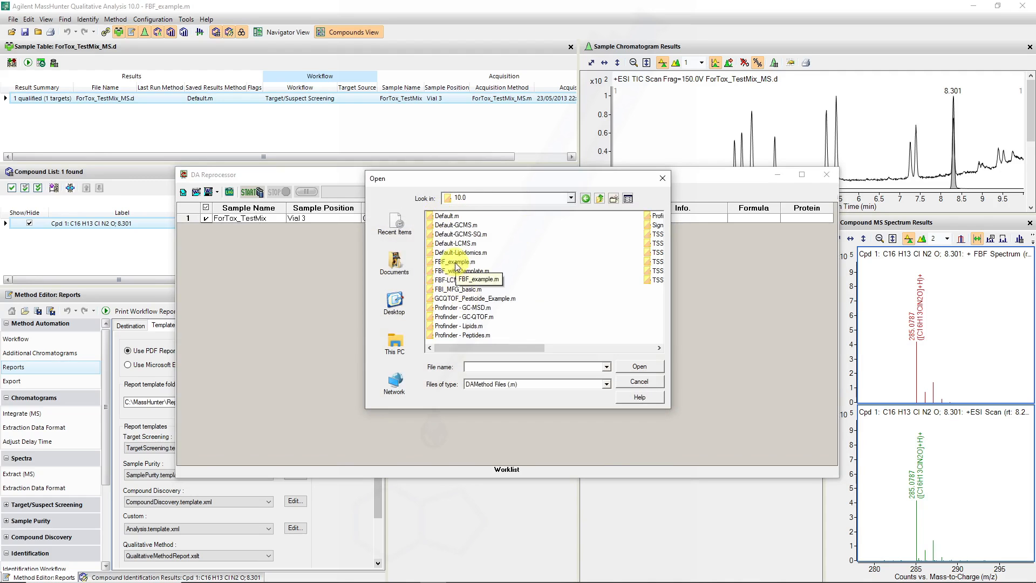
click(638, 365)
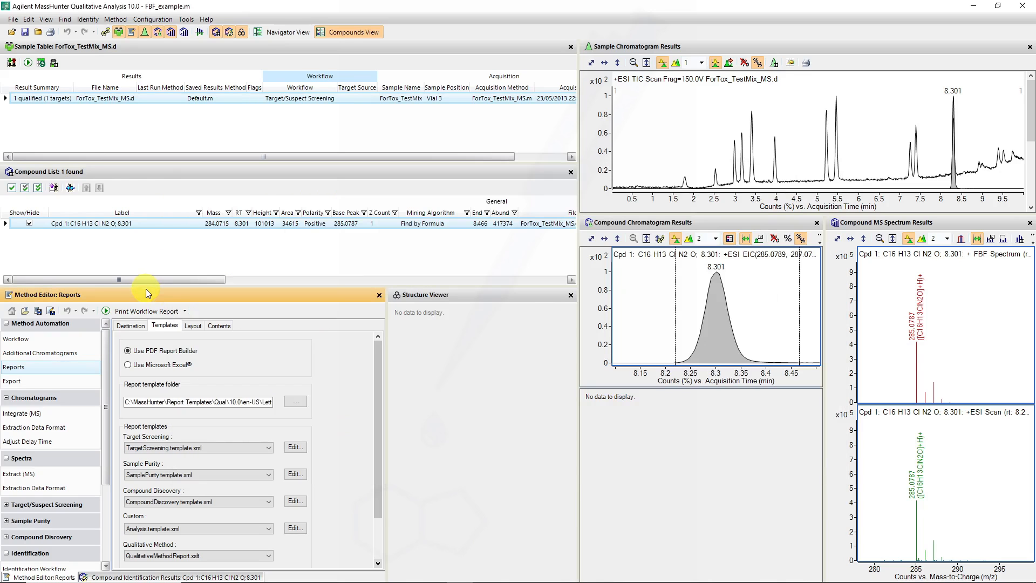
mouse_move(38, 356)
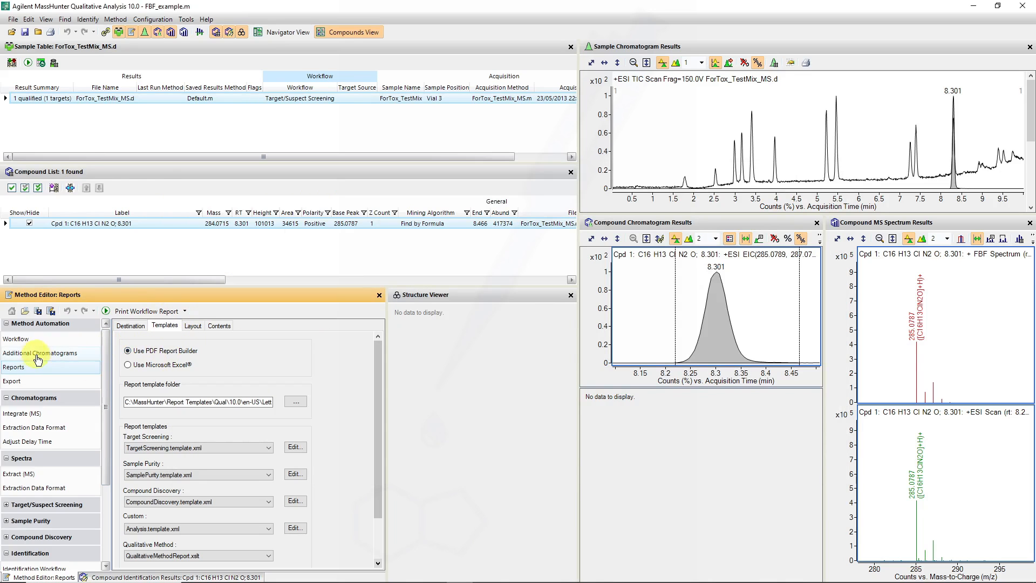
click(130, 324)
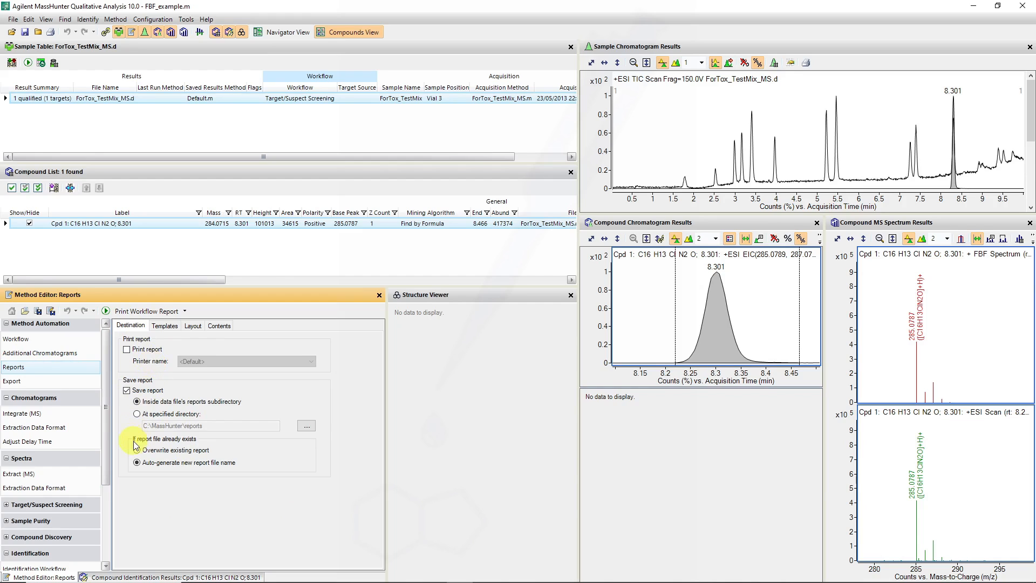
click(136, 401)
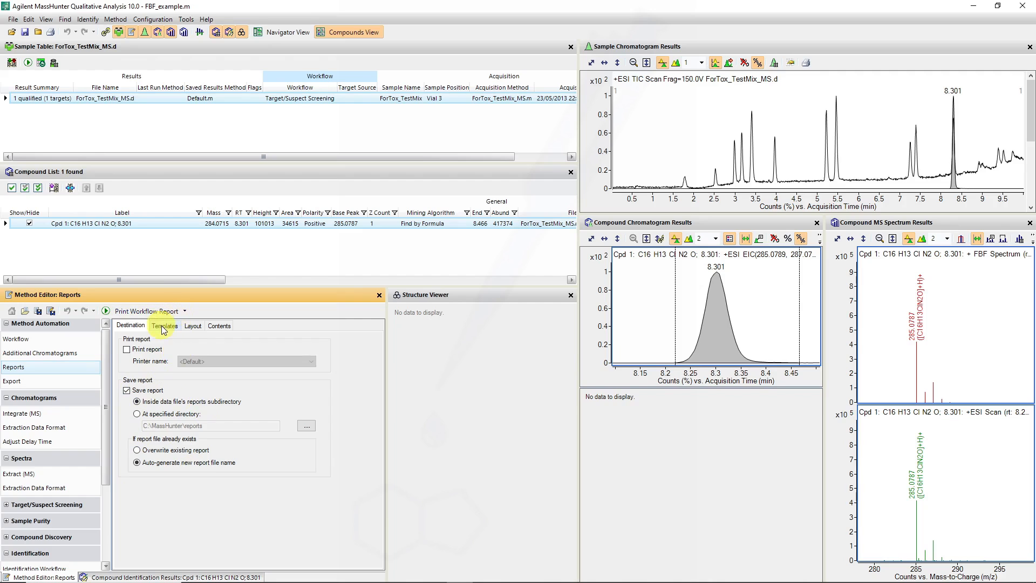
click(192, 324)
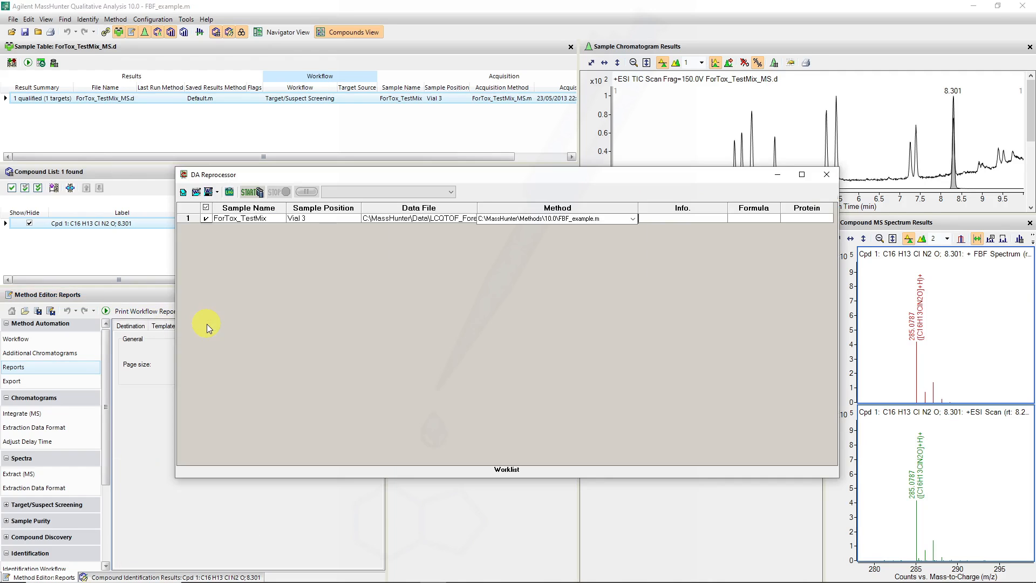
mouse_move(203, 184)
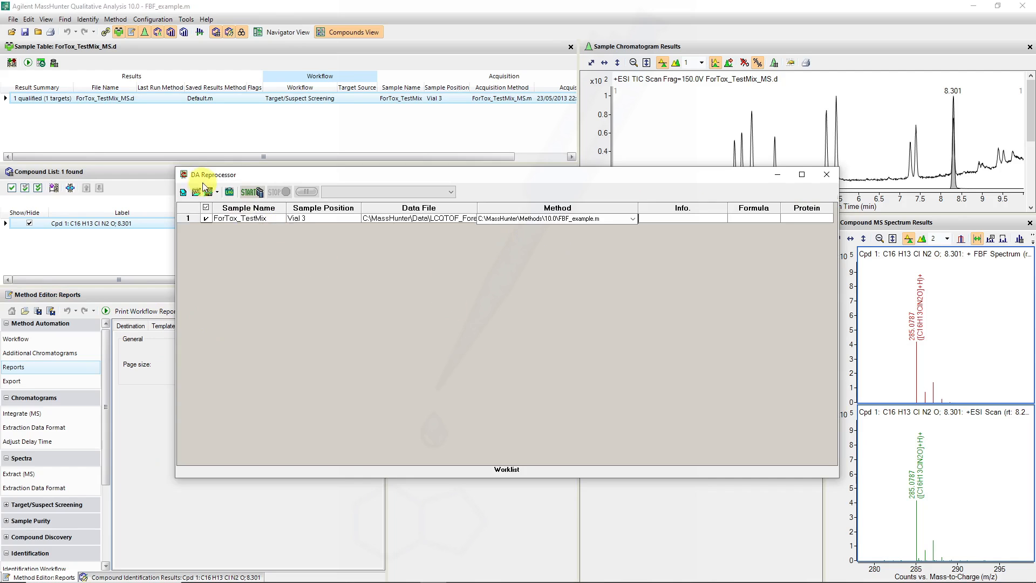
- Start reprocessing ForTox_TestMix and acknowledge the Run Completed message
click(247, 191)
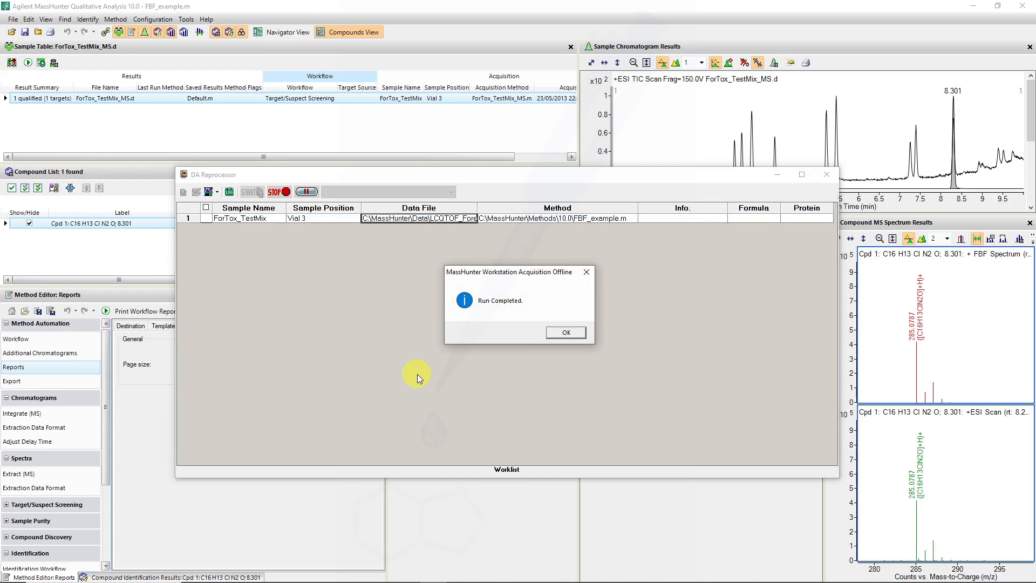
click(564, 332)
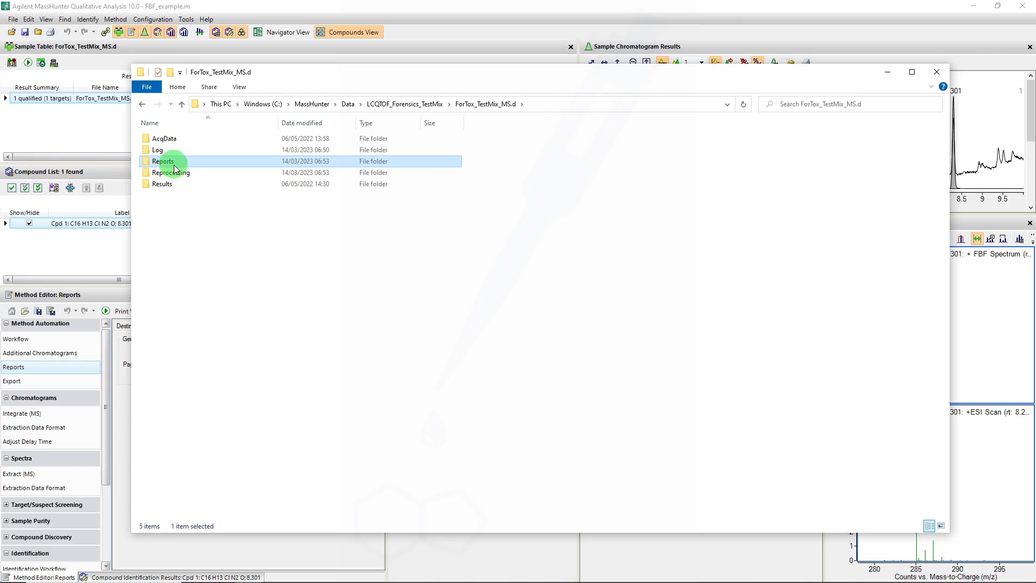
- Open the Reports folder and select ForTox_TestMix_MS_TargetScreening_1
double_click(162, 161)
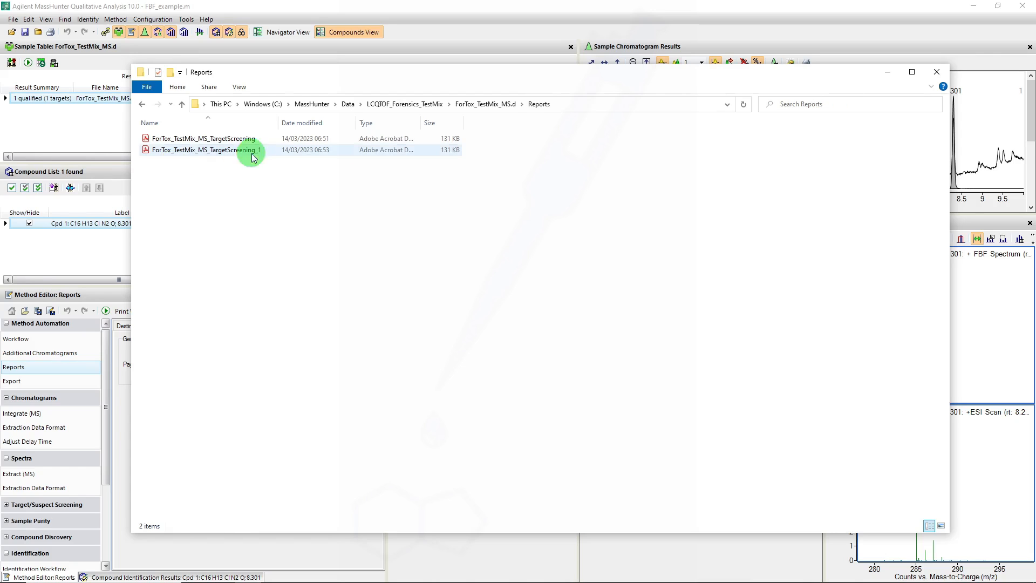
click(204, 150)
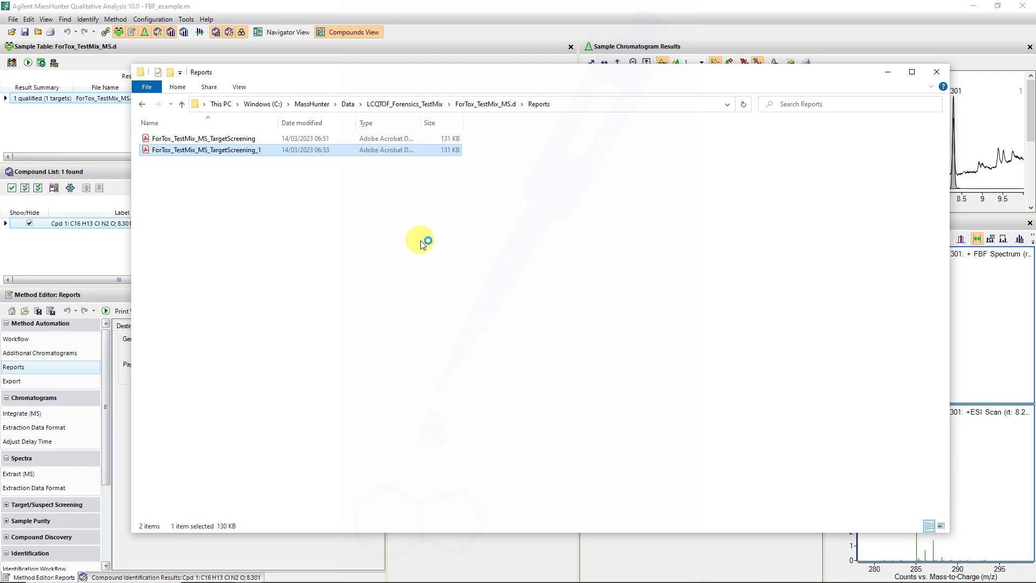
mouse_move(420, 244)
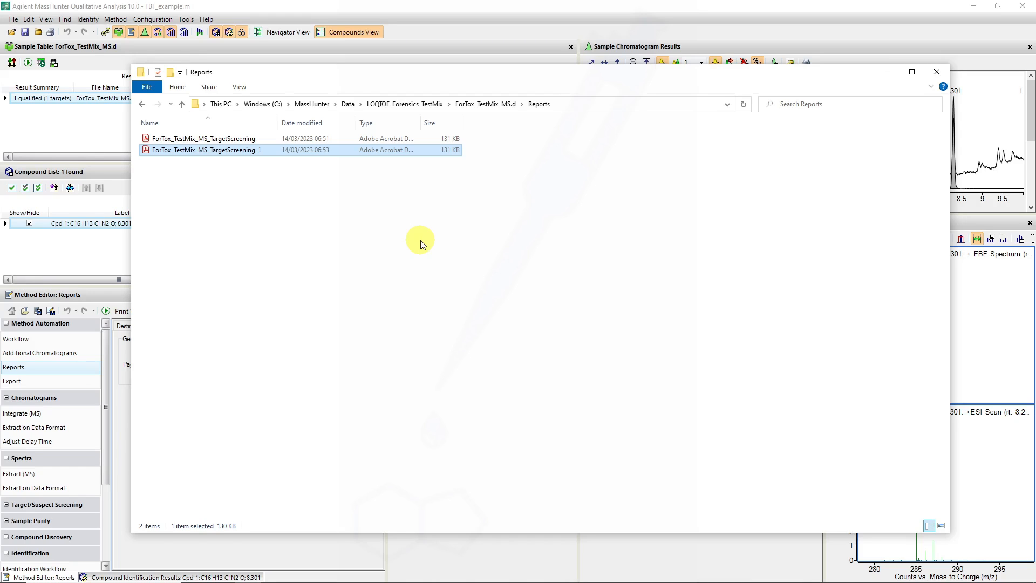
- Open the TargetScreening_1 PDF, scroll to its end, and close Acrobat Reader
double_click(206, 150)
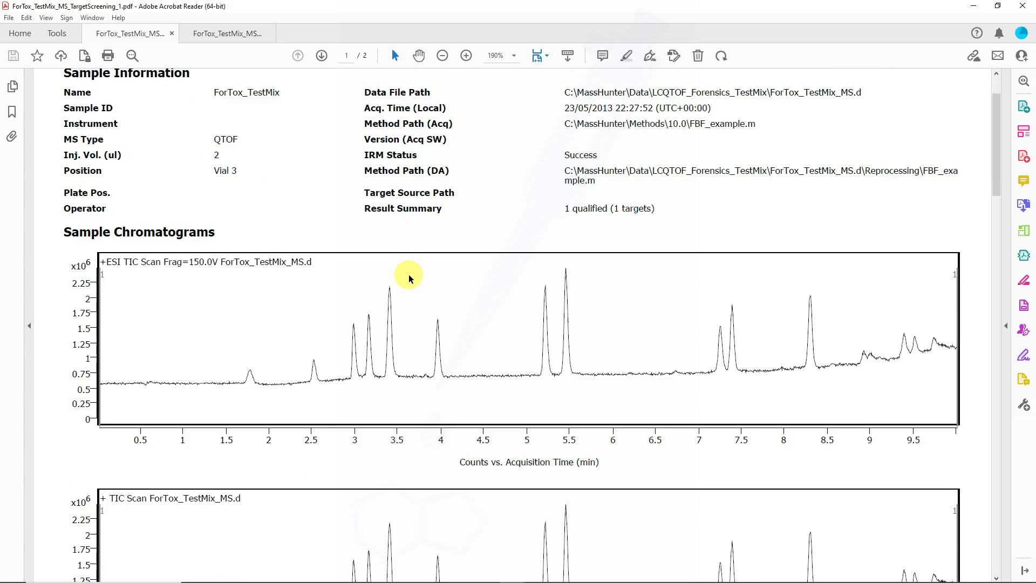
scroll(down, 3)
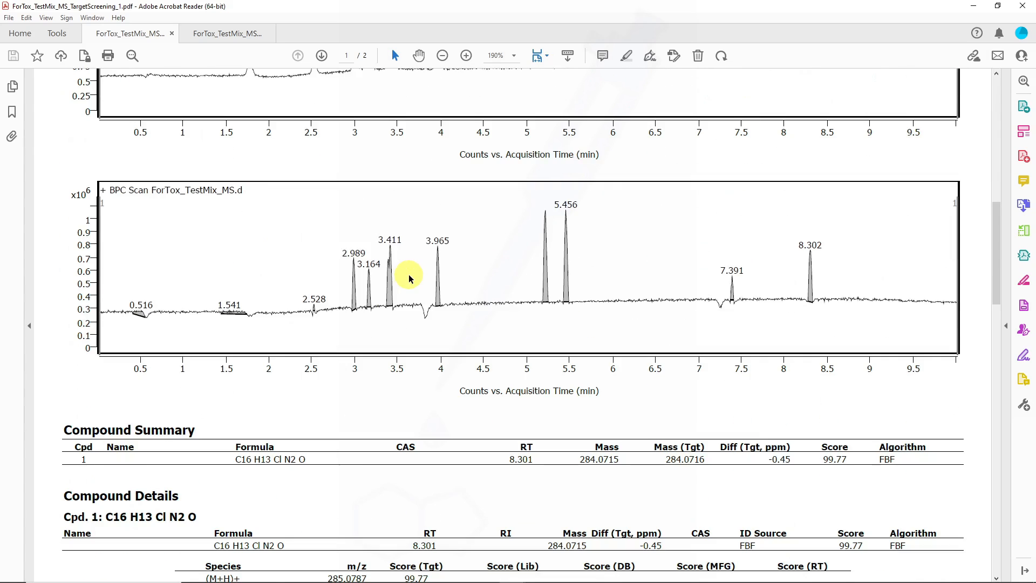
scroll(down, 3)
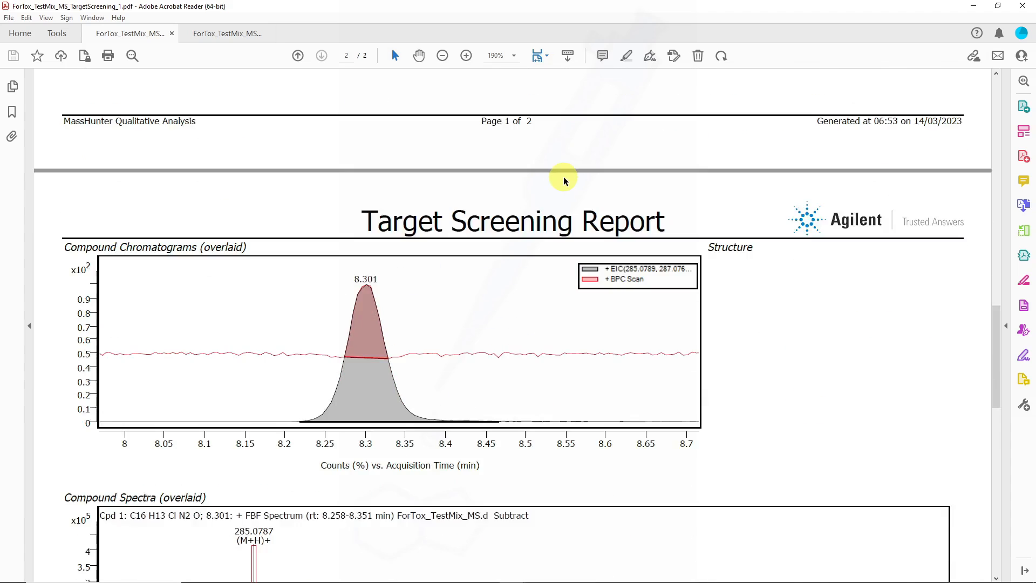
scroll(down, 3)
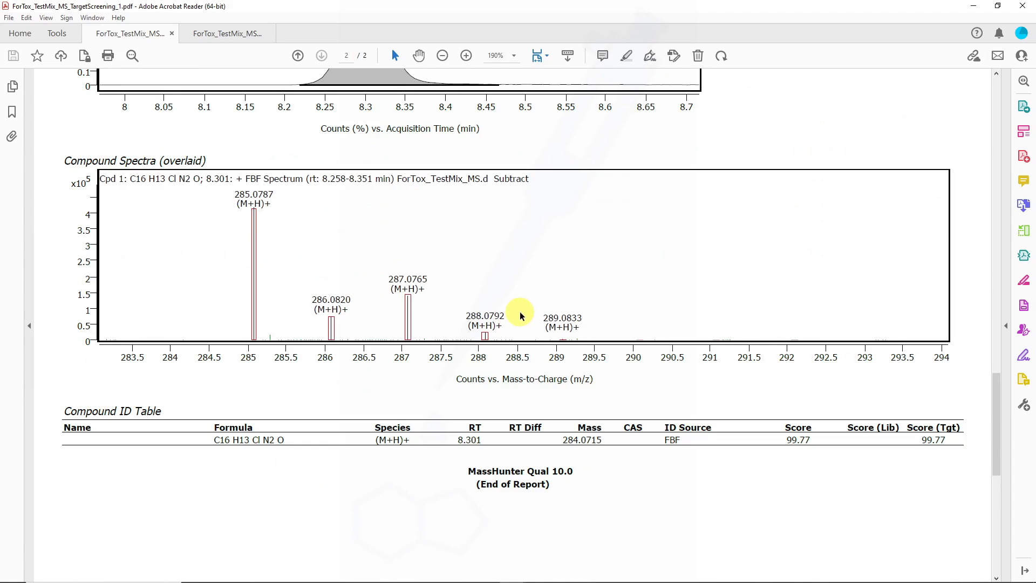
click(297, 56)
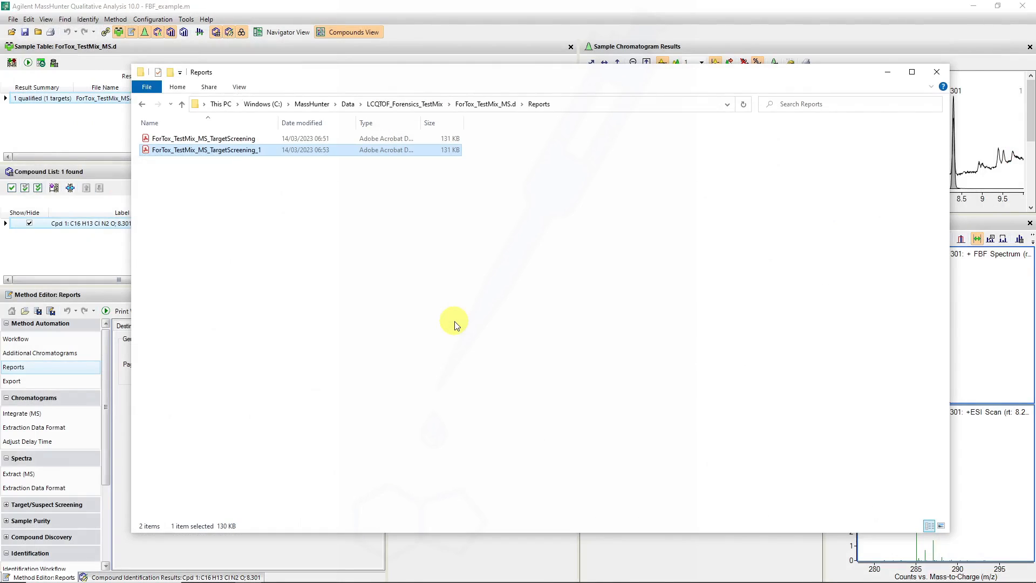
- Add Delete All Previous Results, Find by Formula and Export to CSV to the method's workflow actions
click(935, 71)
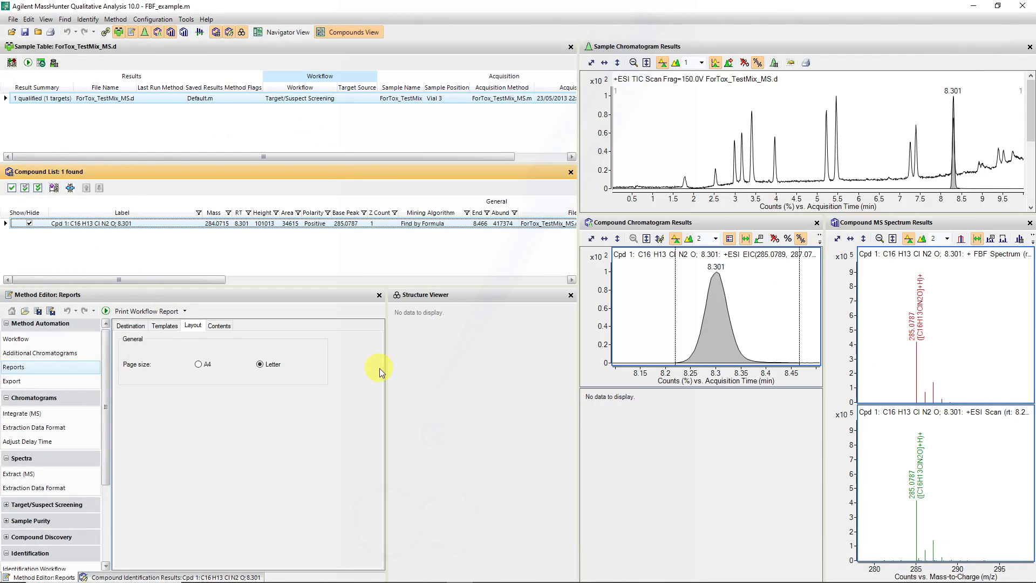
click(16, 338)
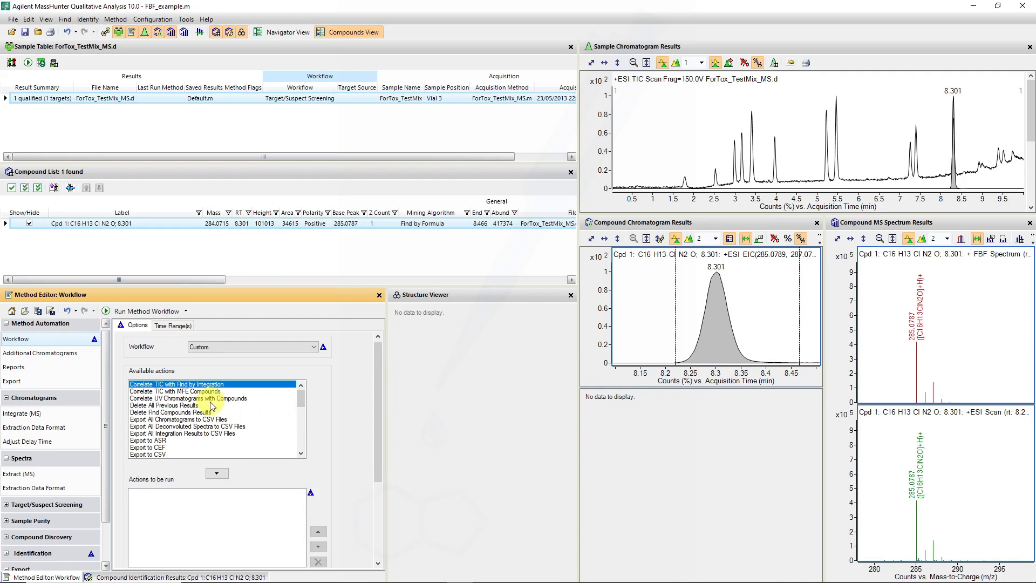
click(216, 474)
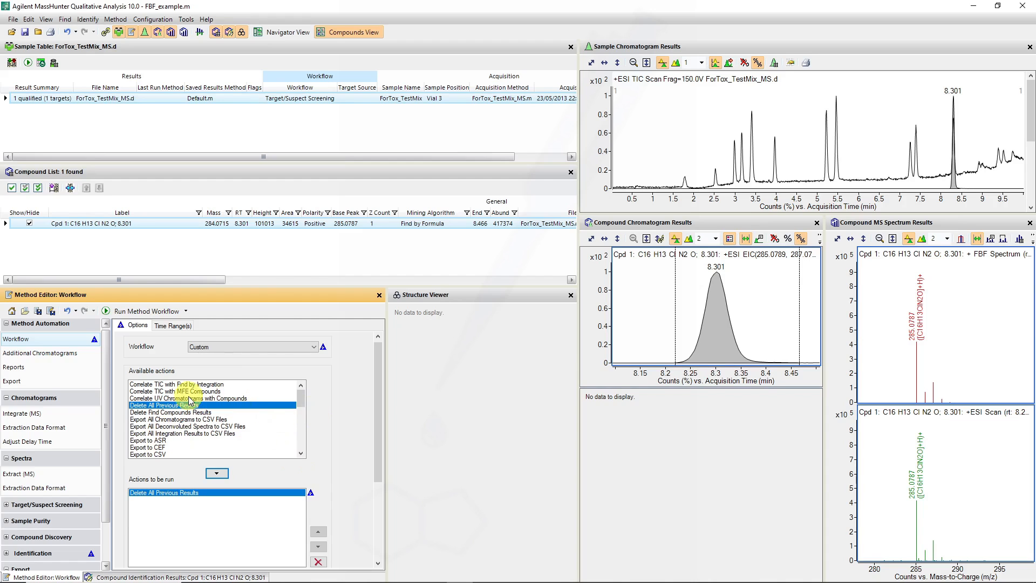
click(174, 391)
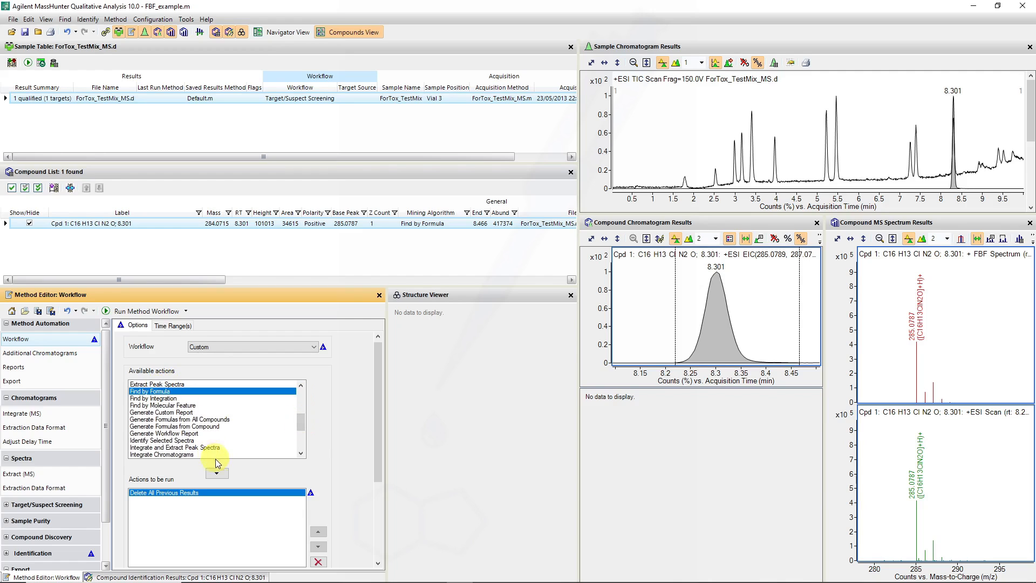
click(217, 473)
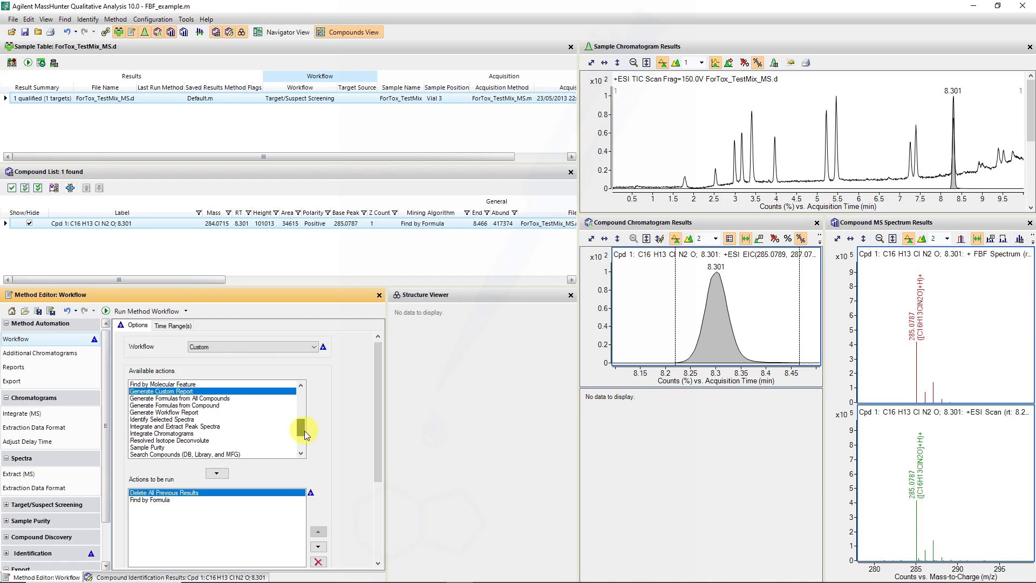
scroll(down, 3)
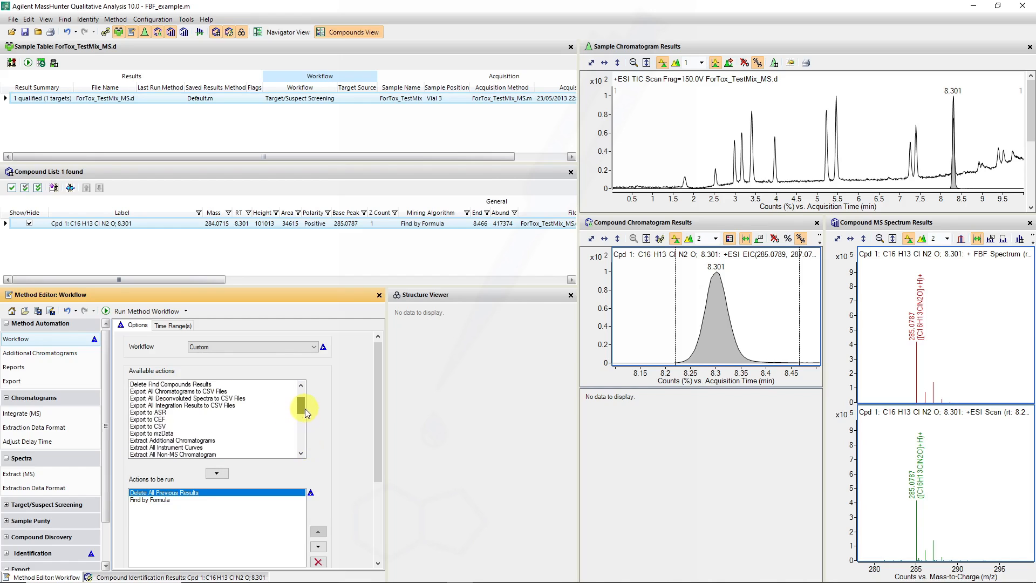
click(217, 473)
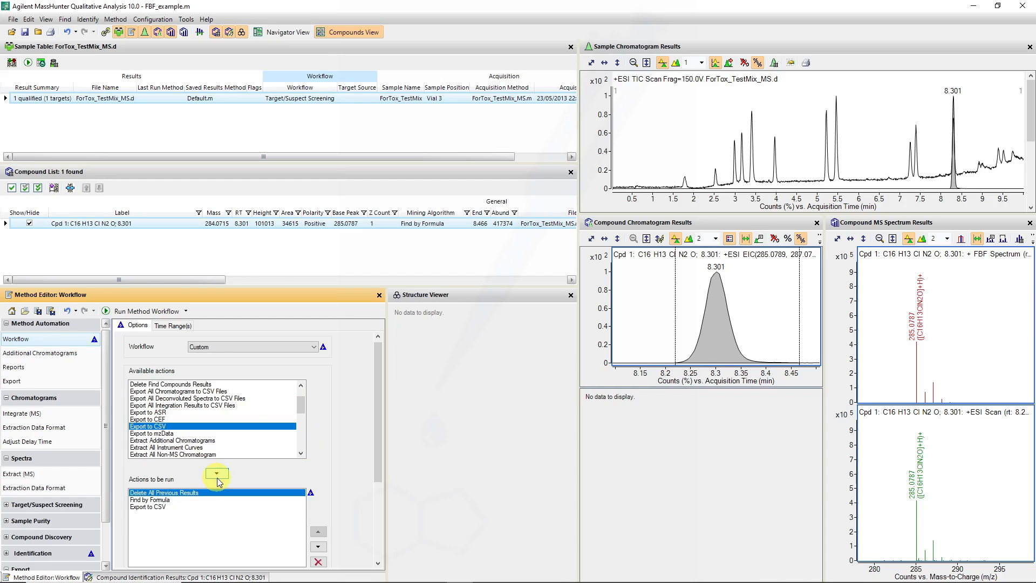
mouse_move(71, 342)
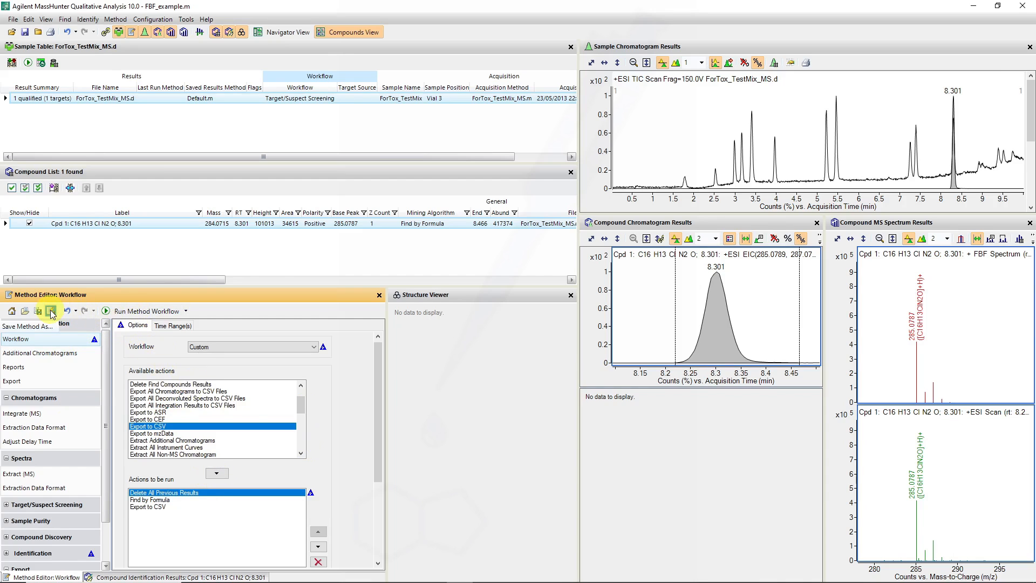
click(50, 311)
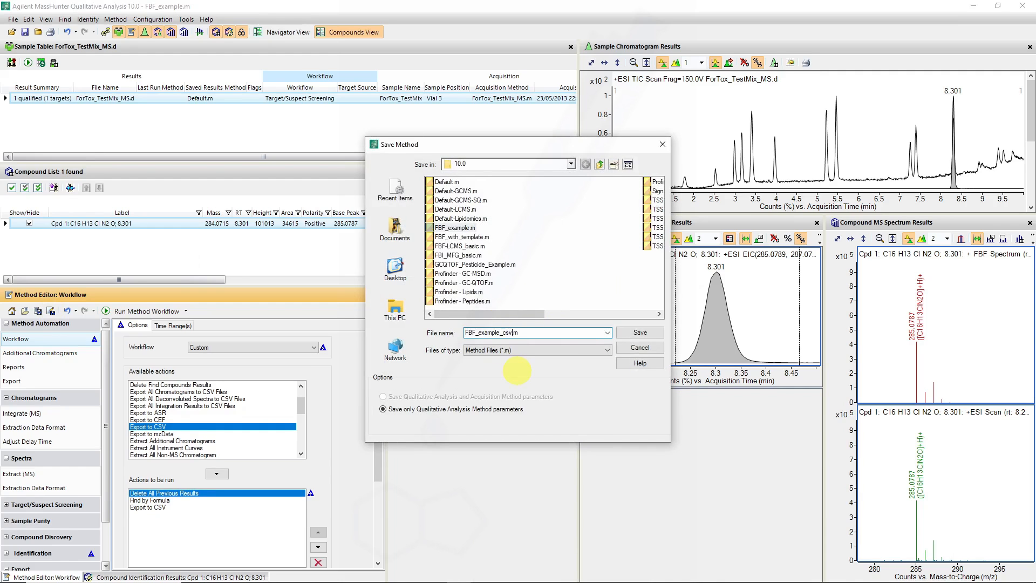
- Save the method as FBF_example_csv.m
click(638, 331)
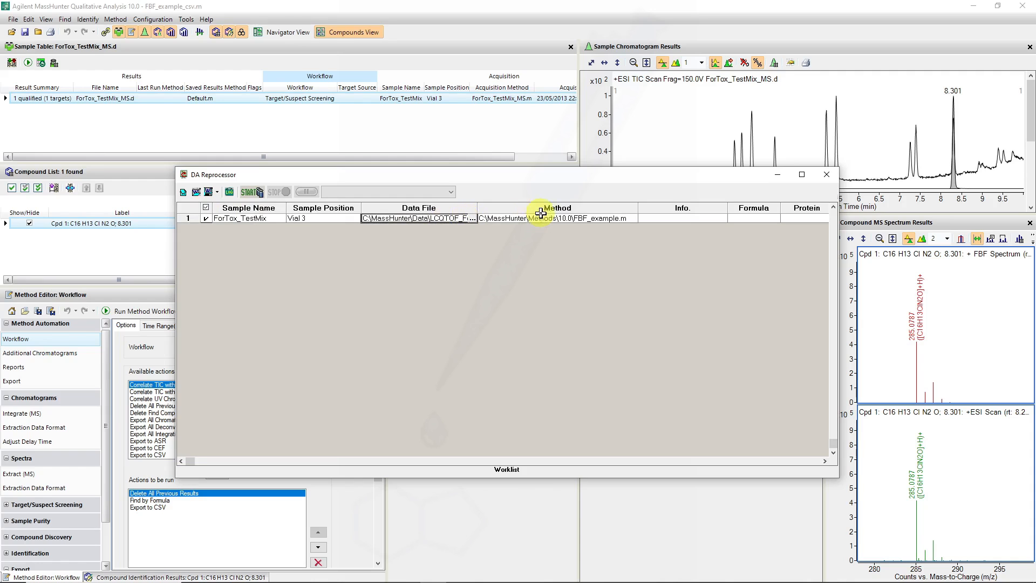
- Pick the method file from row 1's Method dropdown for ForTox_TestMix
click(632, 218)
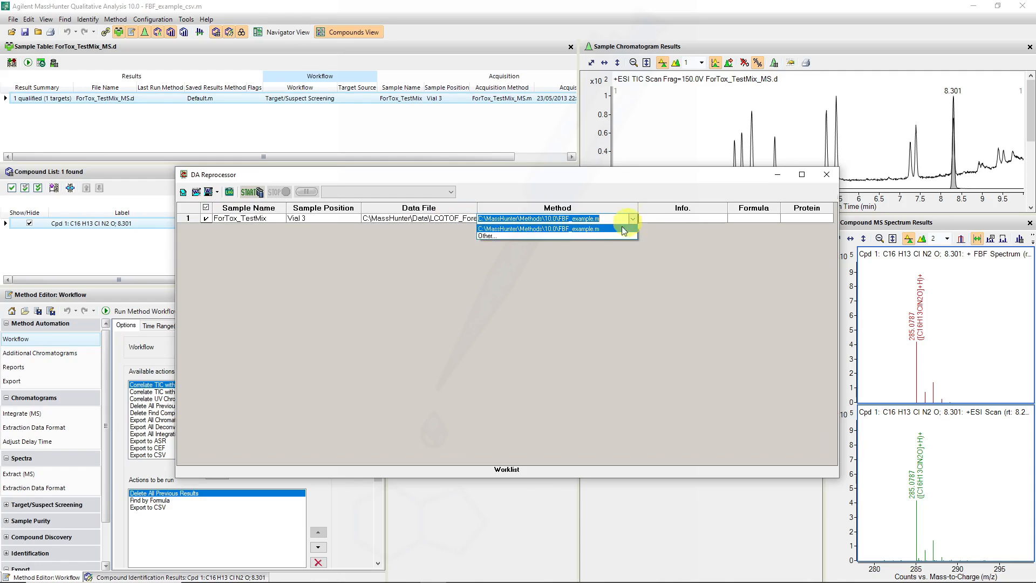
click(486, 236)
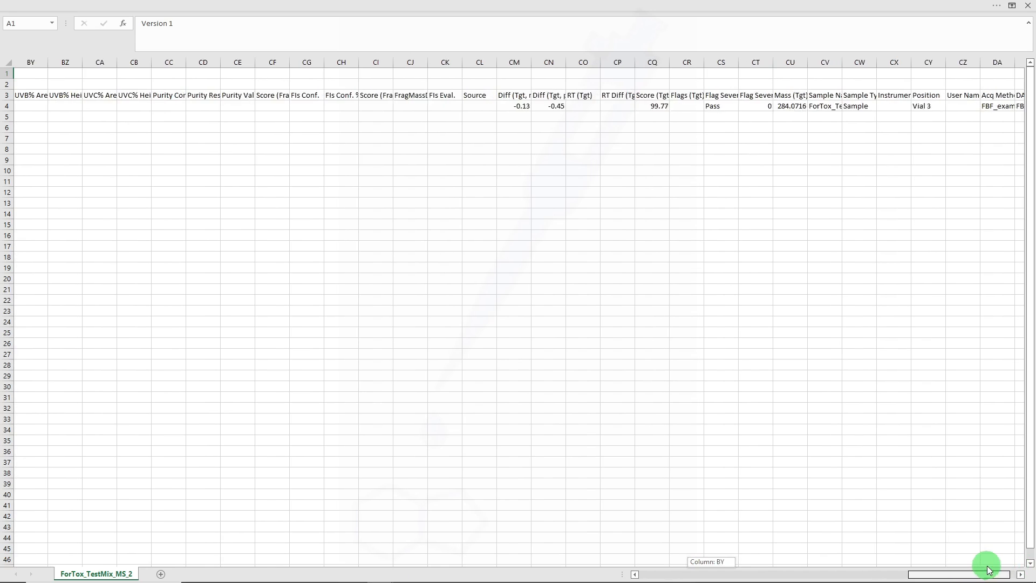
scroll(right, 3)
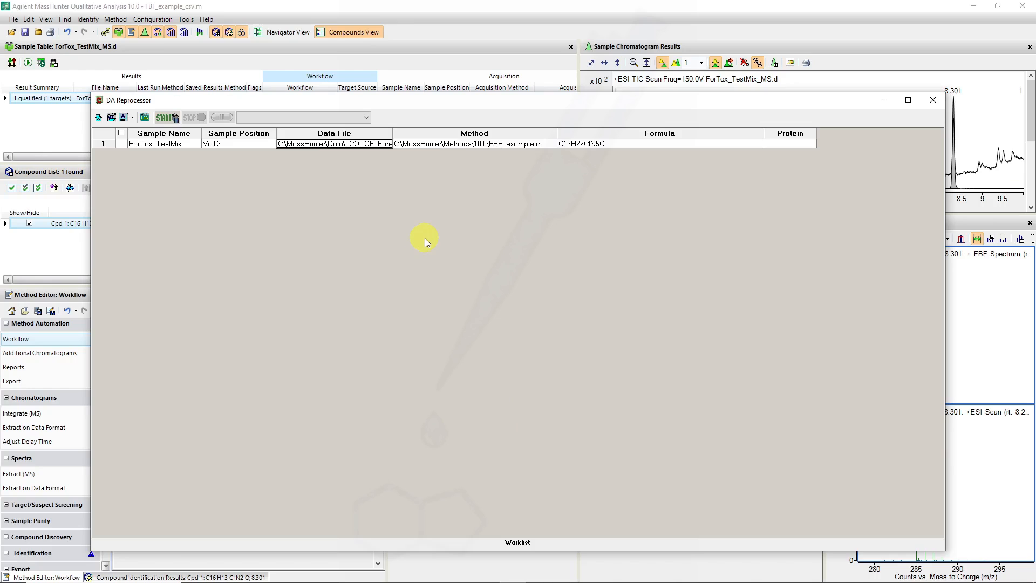
mouse_move(622, 139)
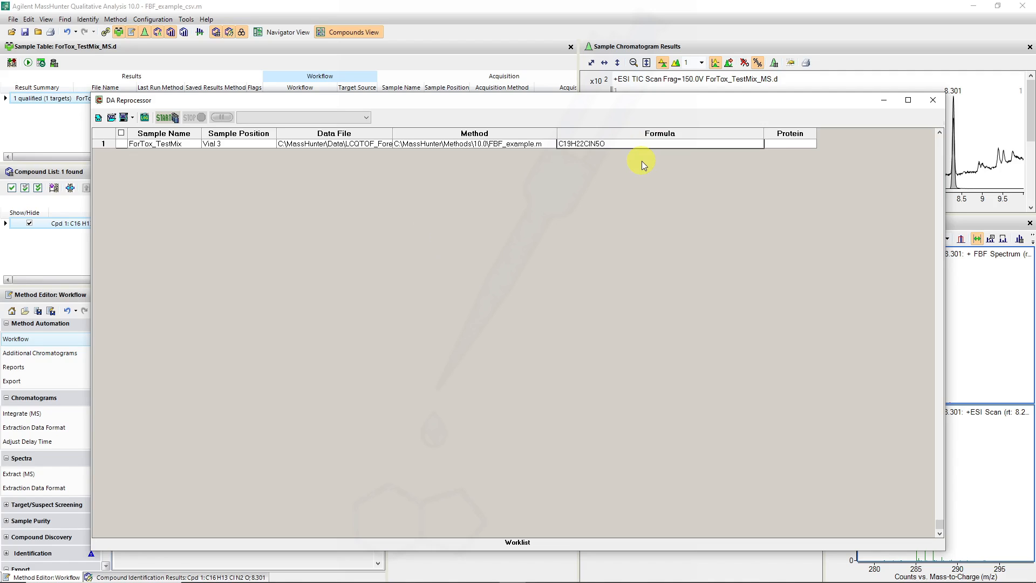
- Enter C19H22ClN5O as the ForTox_TestMix formula override
click(601, 144)
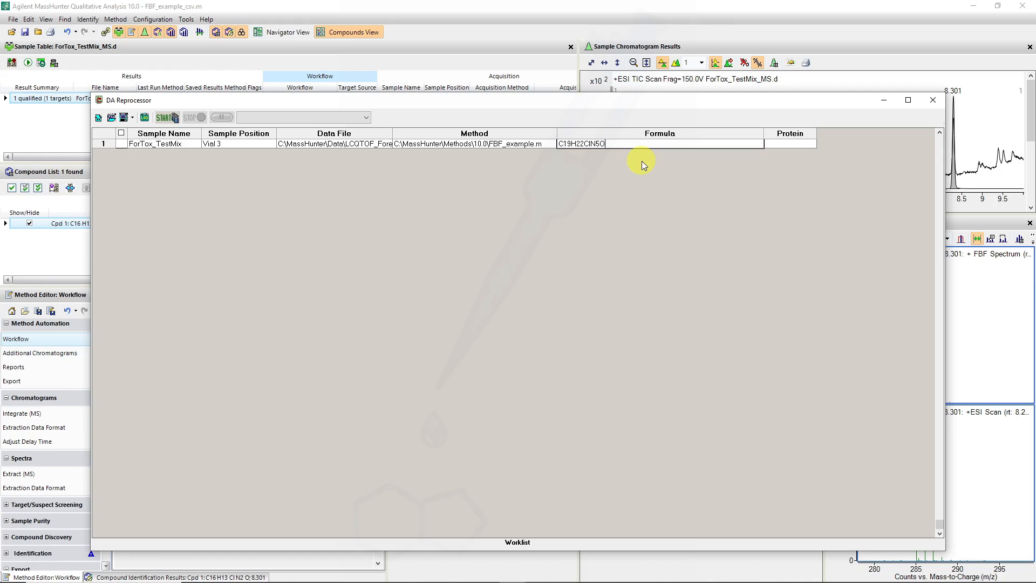
double_click(582, 143)
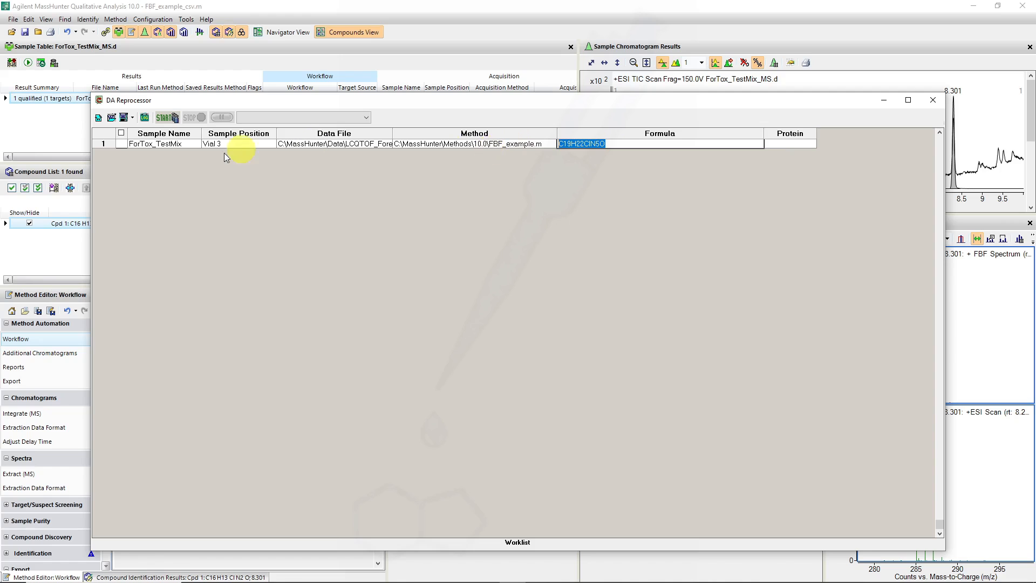
click(167, 117)
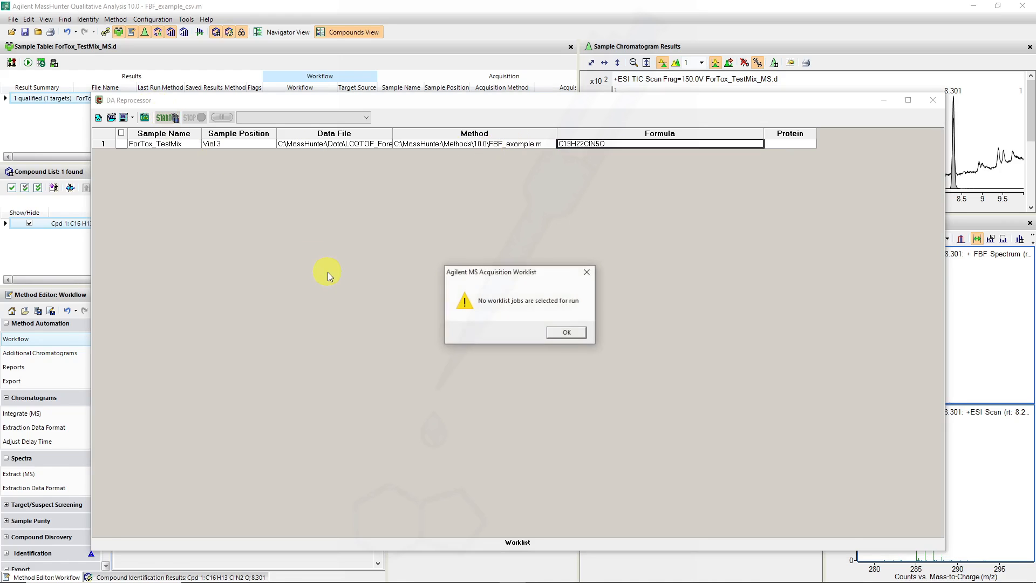
- Reprocess the checked sample row and select the new Target Screening PDF in Reports
click(565, 332)
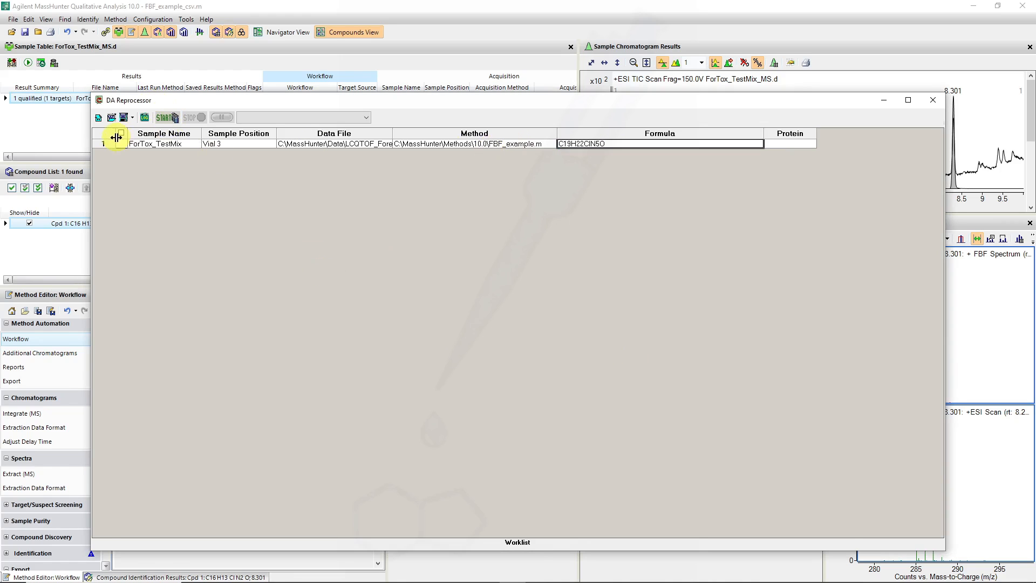
click(164, 117)
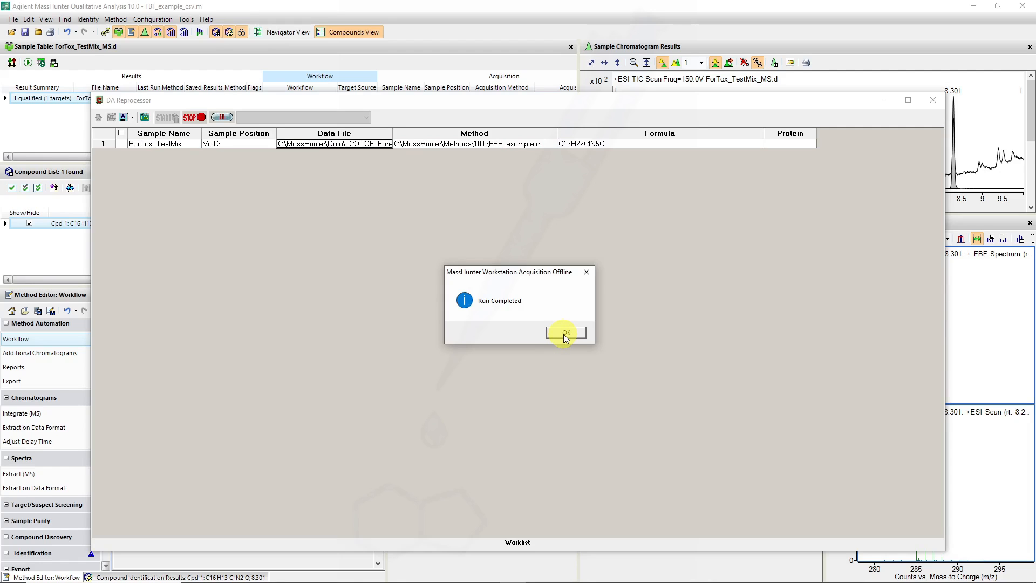
click(565, 332)
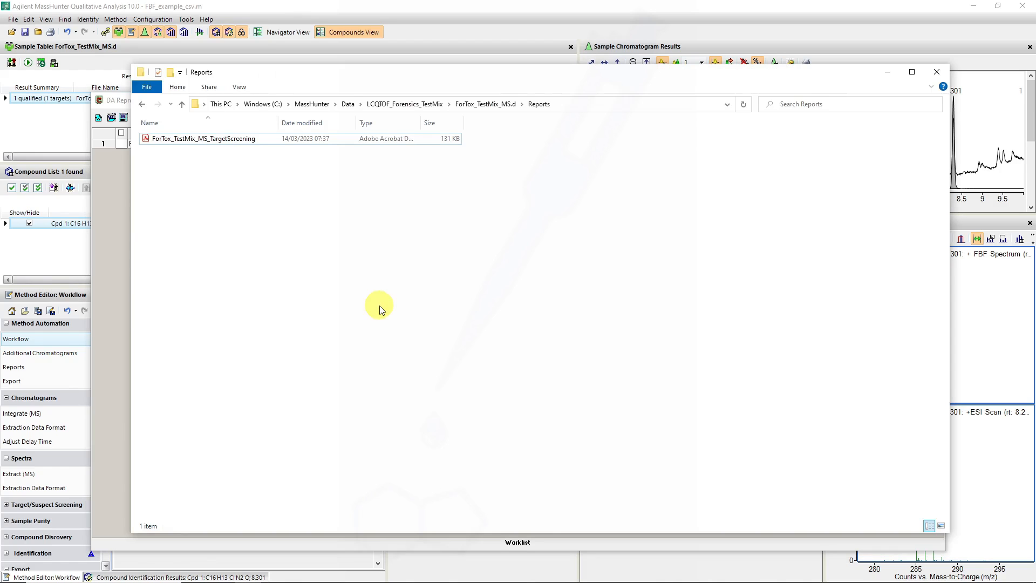
click(217, 139)
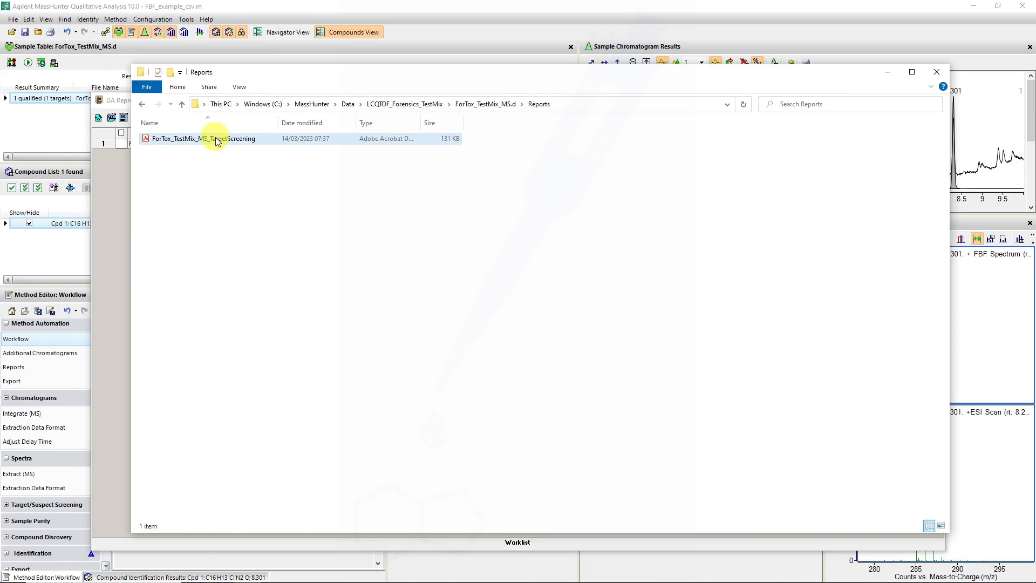
- Open the ForTox_TestMix Target Screening PDF and scroll to the C19H22ClN5O compound summary
double_click(203, 138)
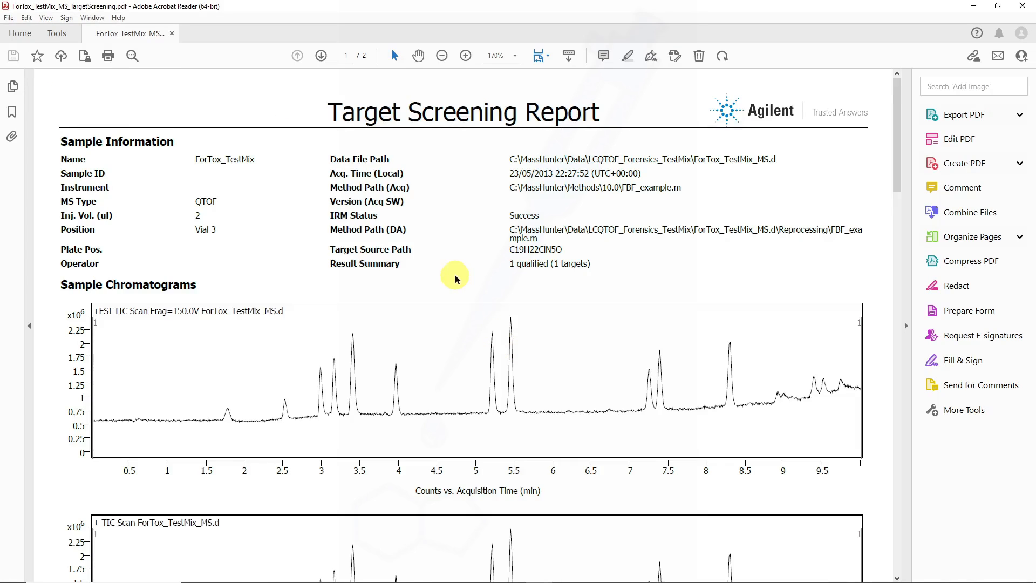
scroll(down, 3)
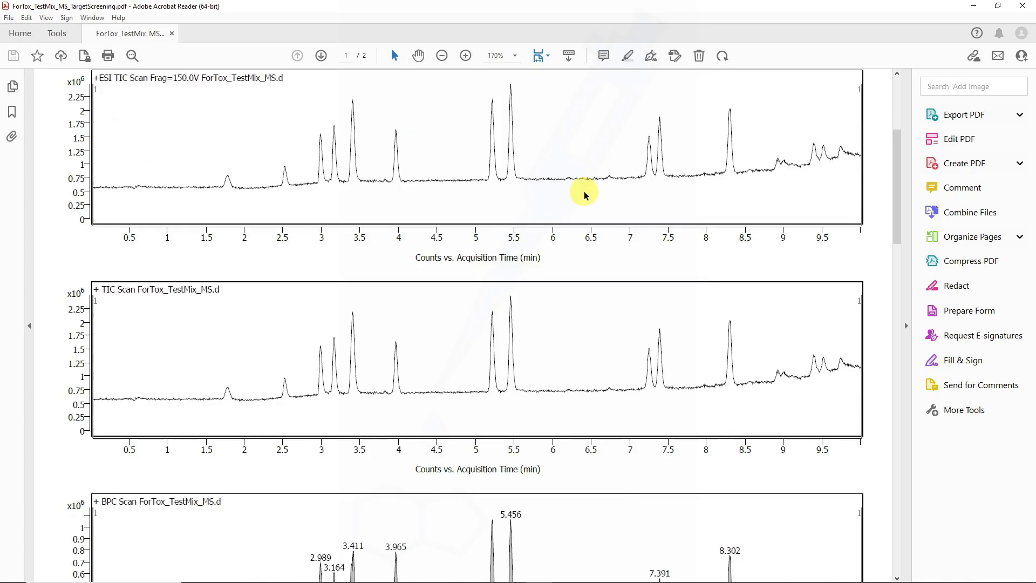
scroll(down, 3)
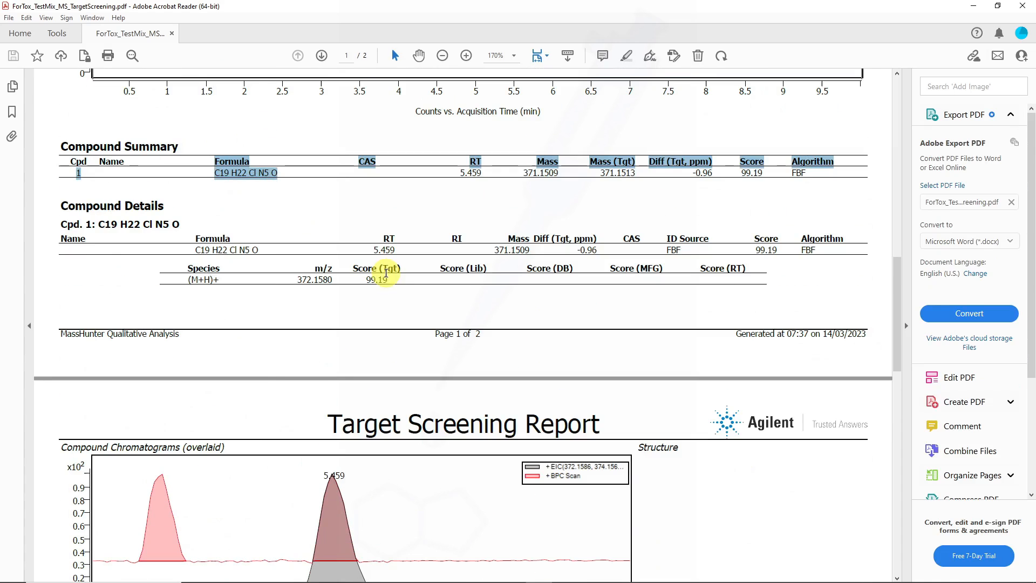
scroll(down, 3)
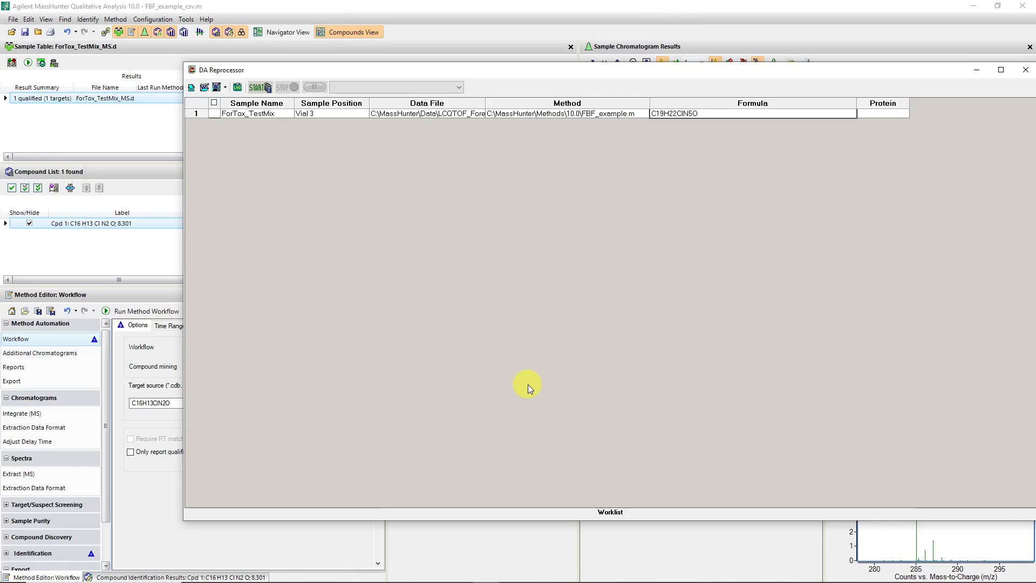
double_click(673, 113)
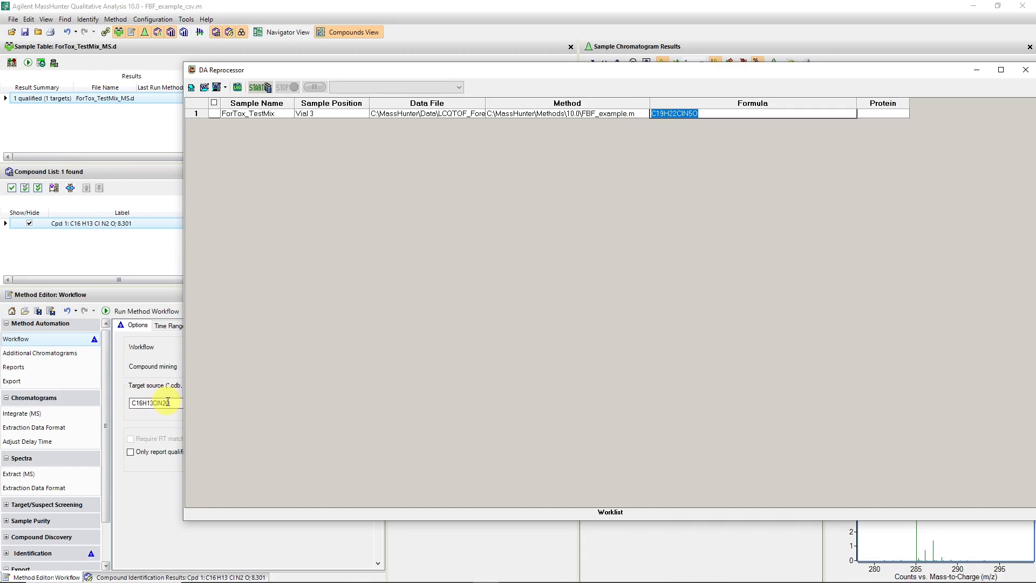
mouse_move(382, 403)
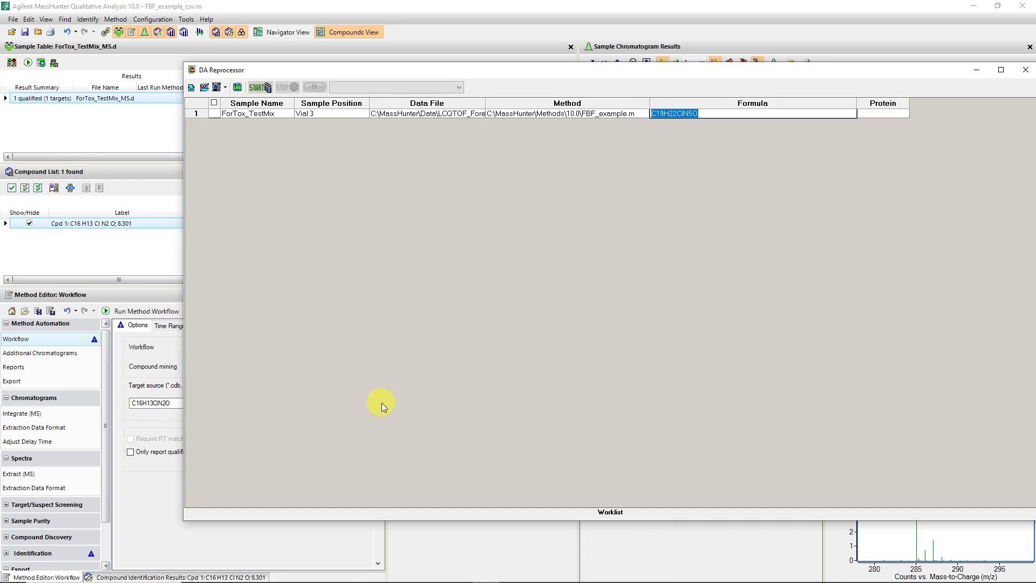